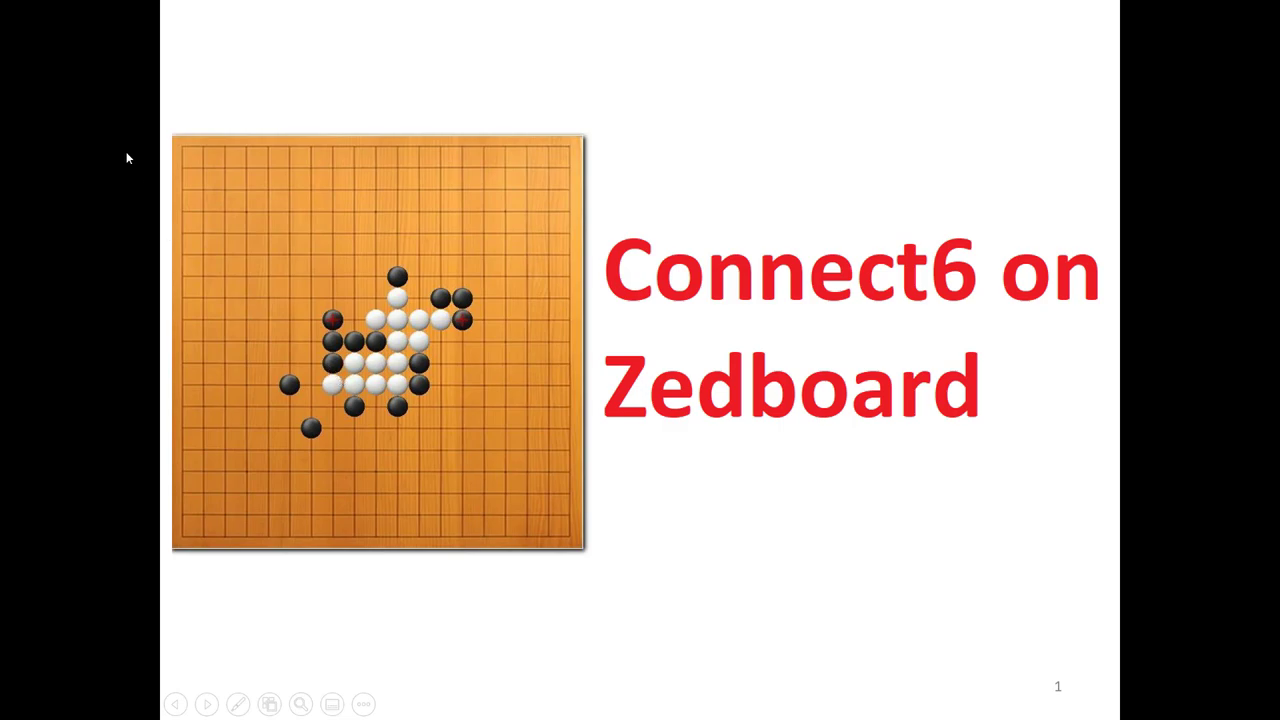
mouse_move(545, 398)
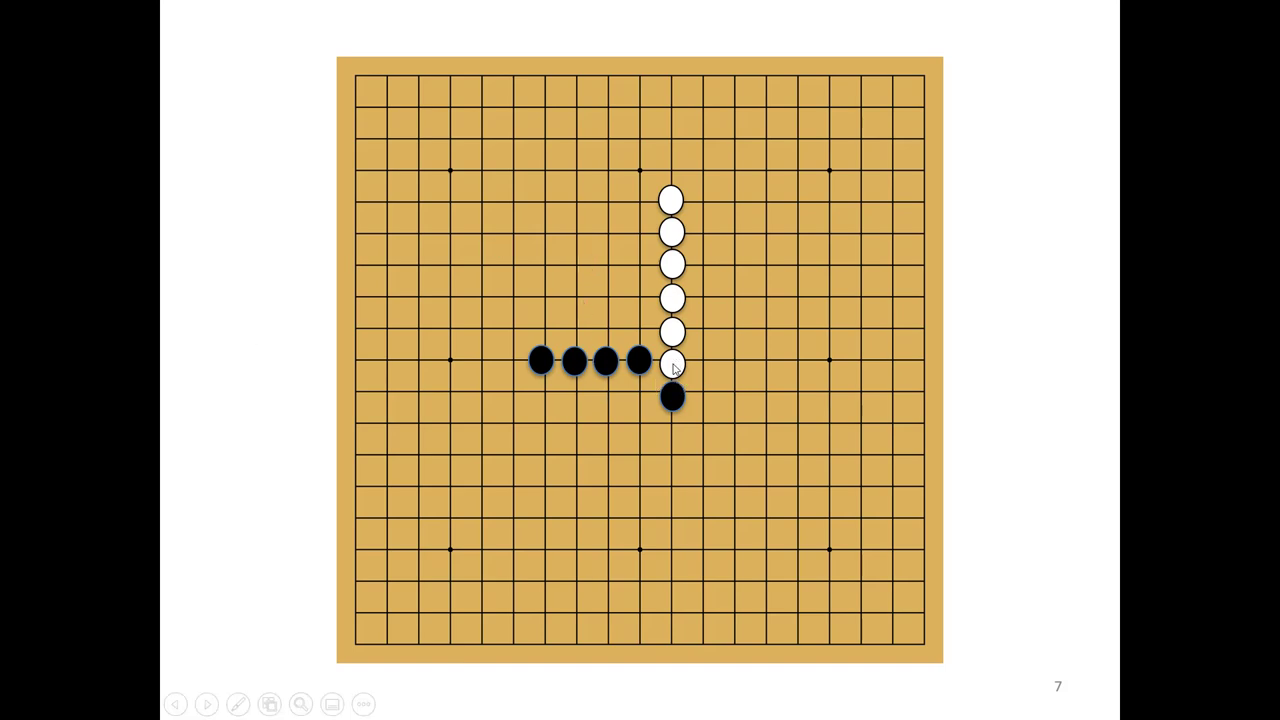
mouse_move(670, 196)
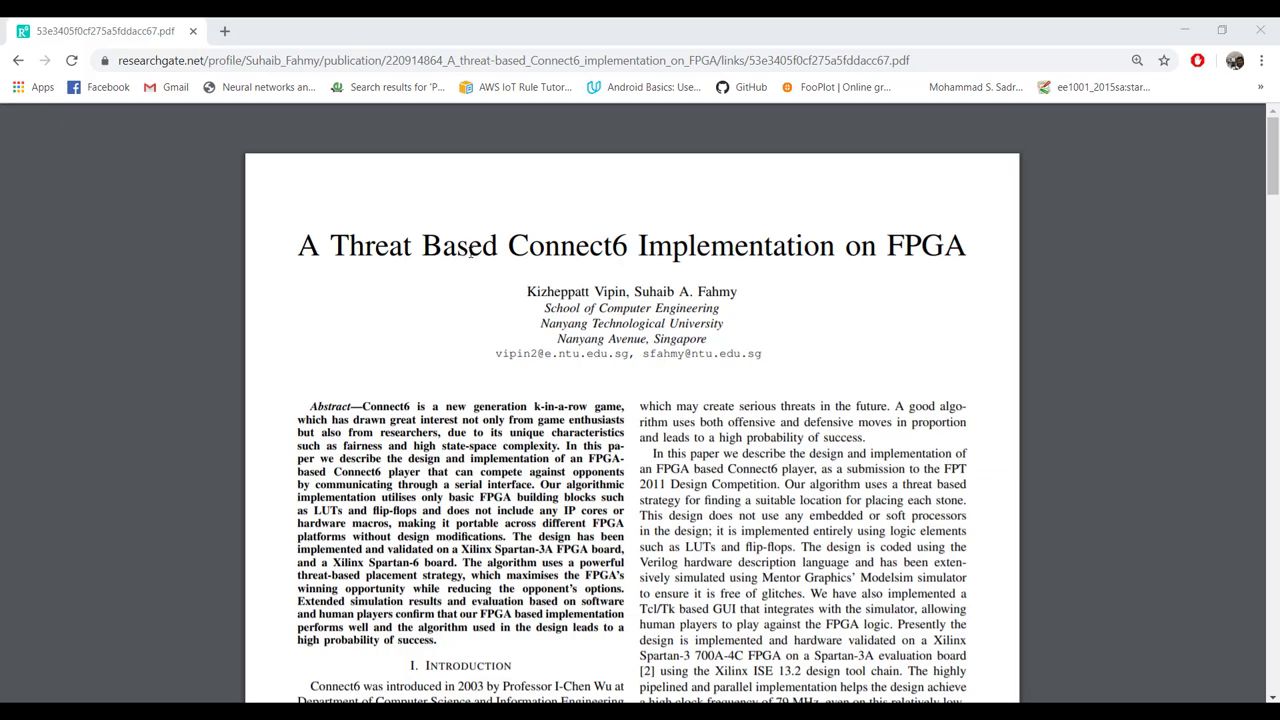
mouse_move(436, 224)
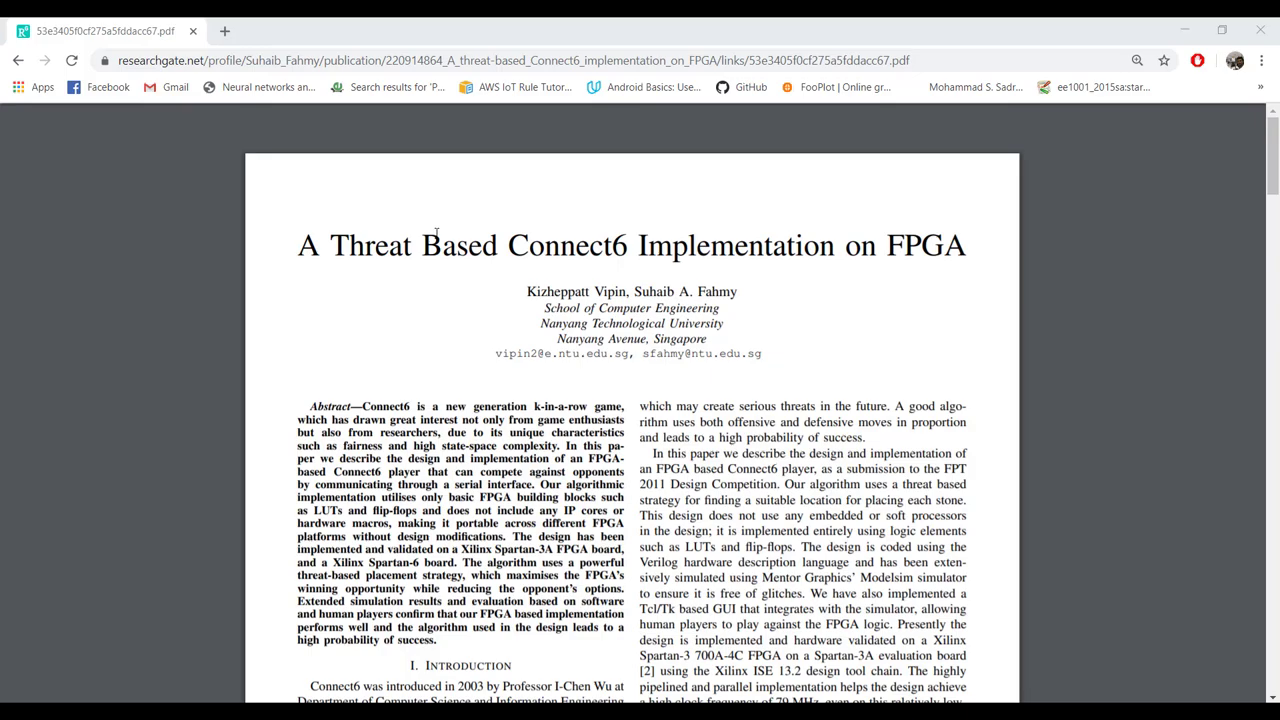
Scroll the Connect6 paper past Figures 1–2 to Section III with Figs. 3 and 4
scroll(down, 3)
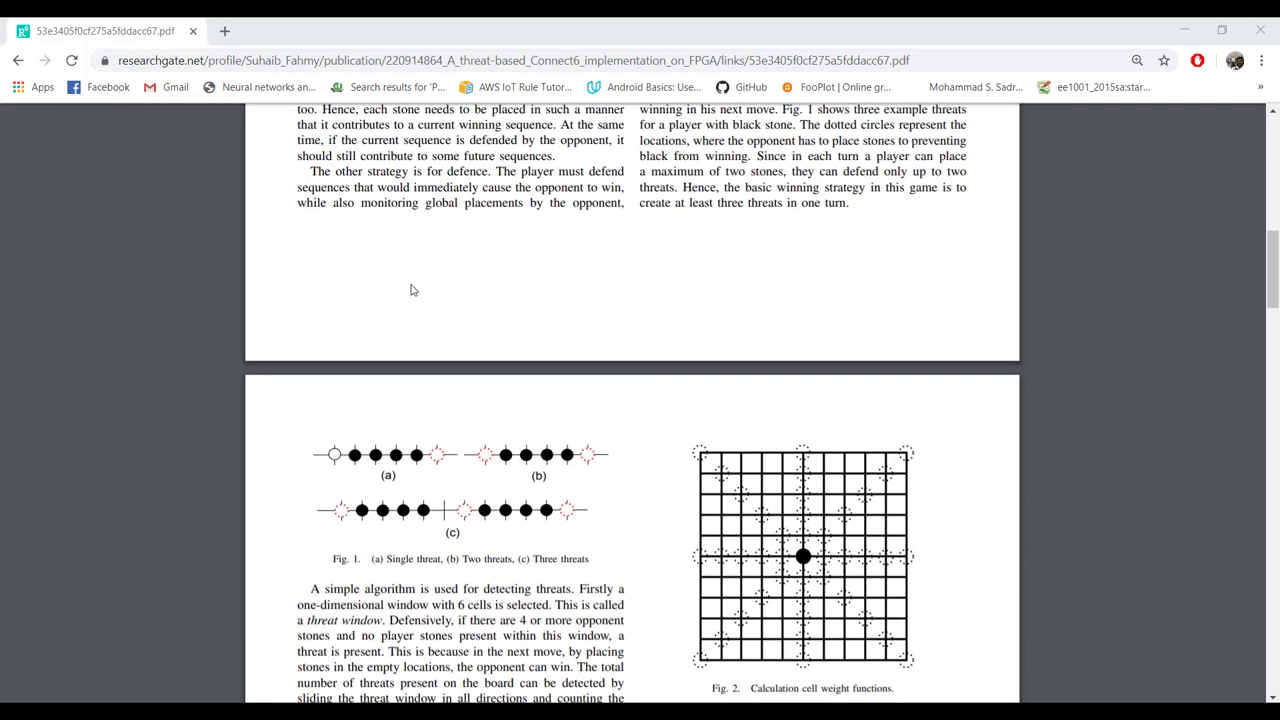
scroll(down, 3)
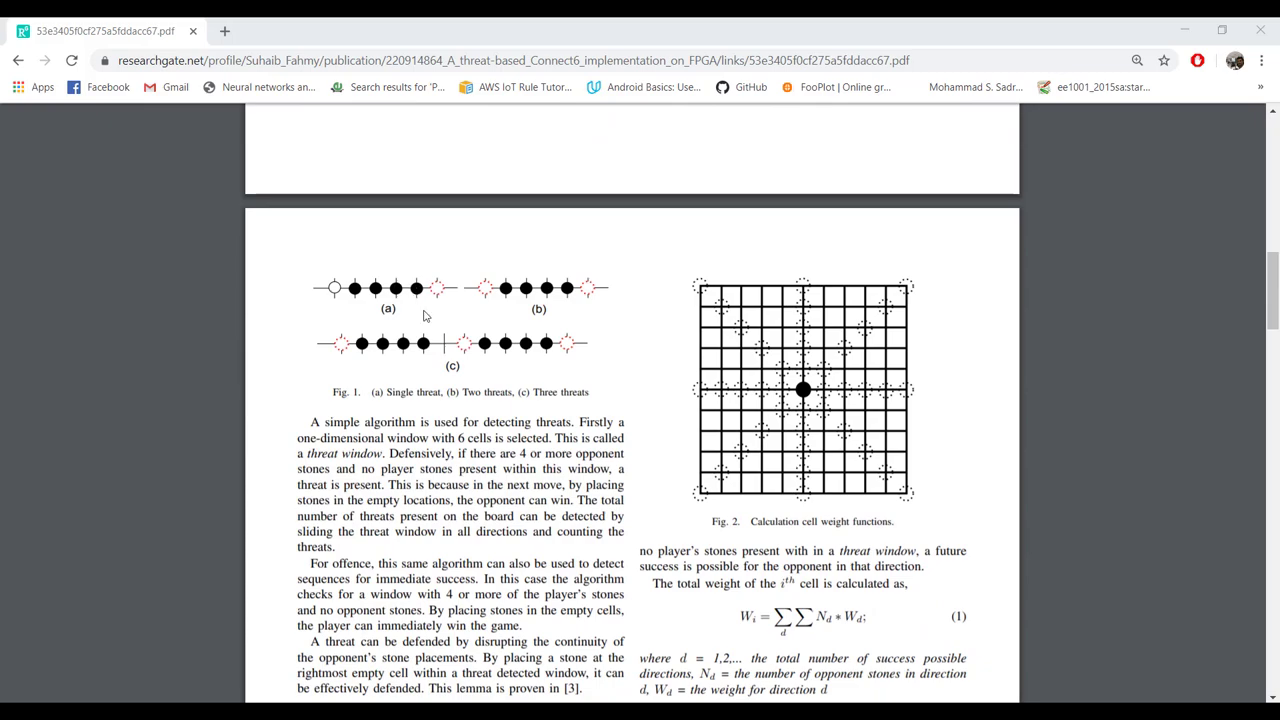
mouse_move(520, 348)
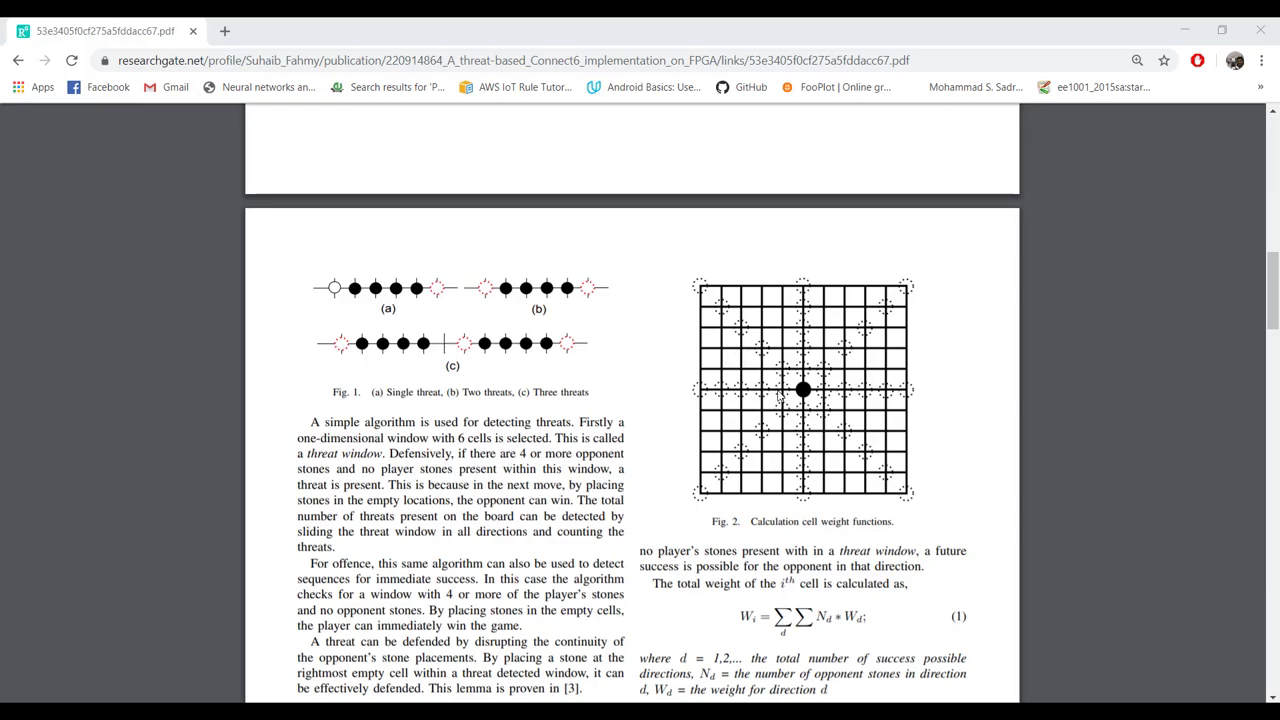
scroll(down, 3)
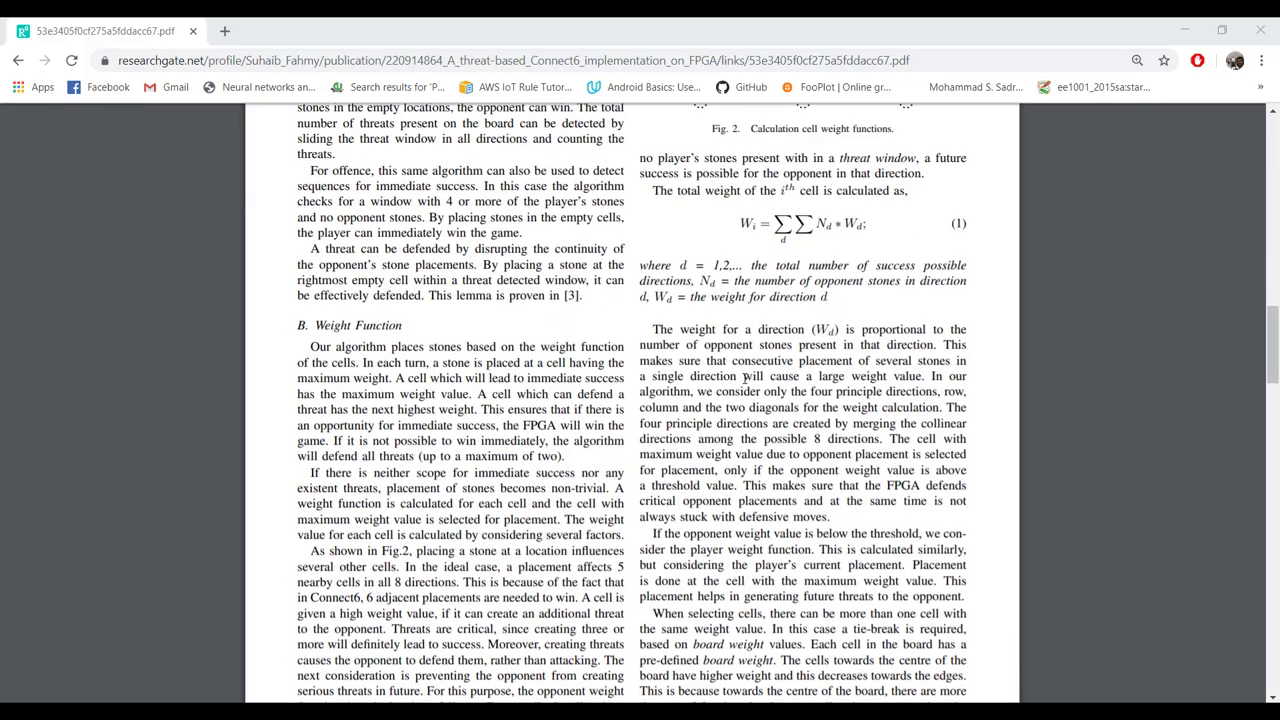
scroll(down, 3)
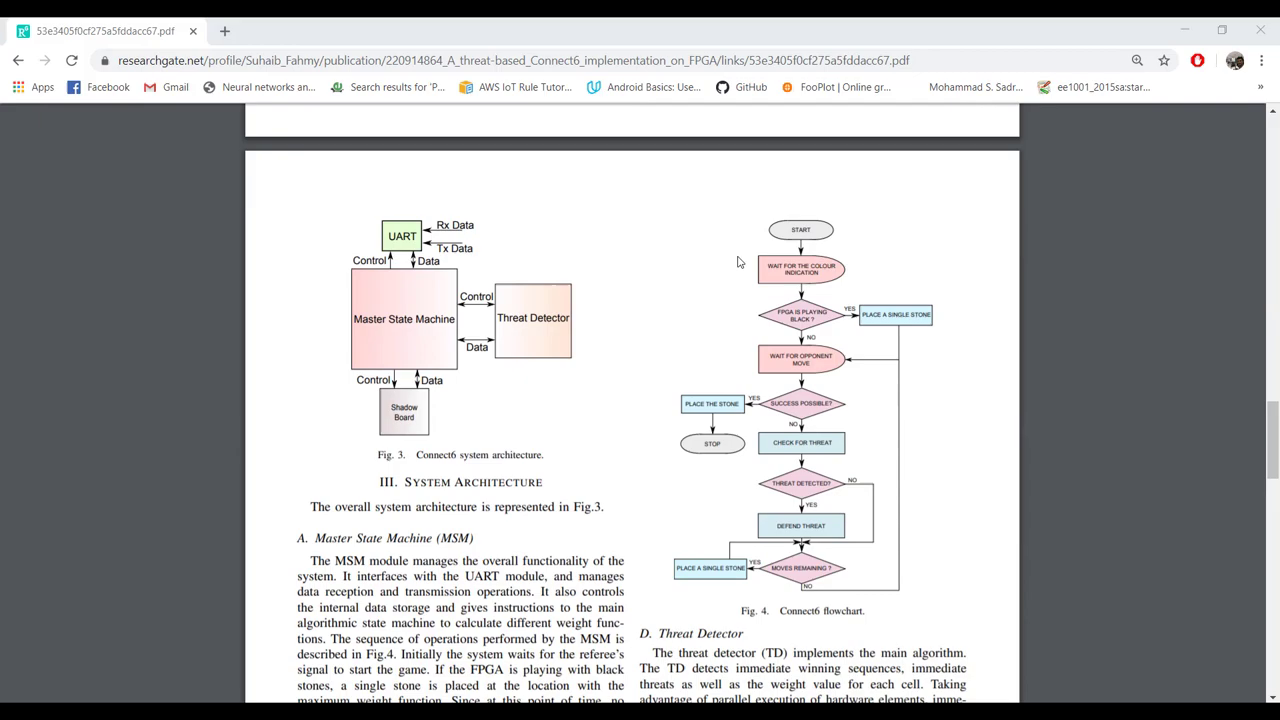
scroll(down, 3)
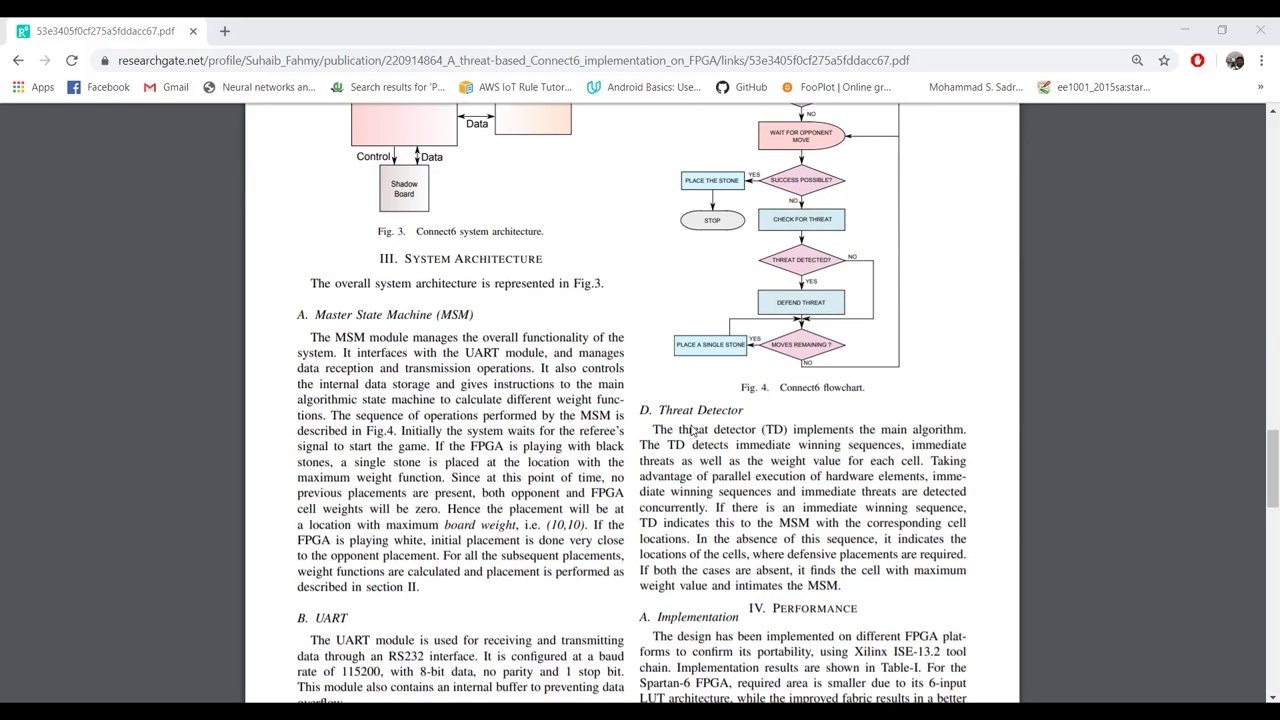
scroll(down, 3)
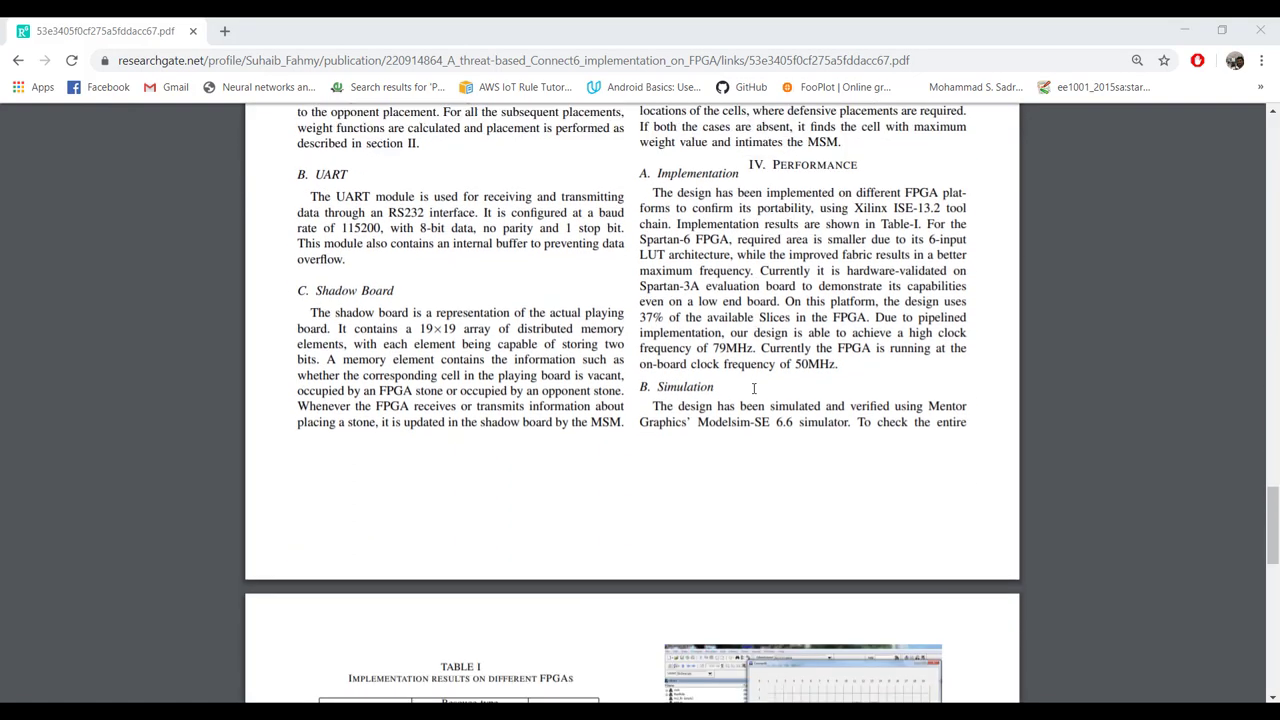
scroll(down, 3)
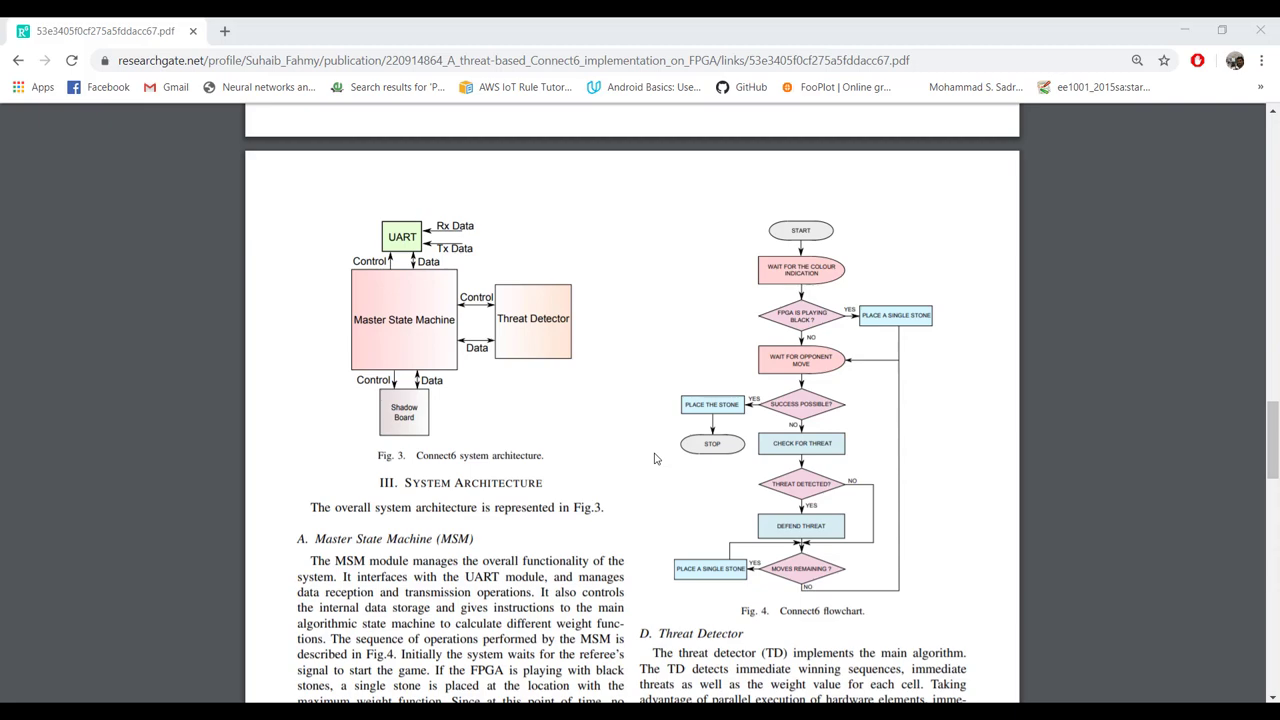
scroll(down, 3)
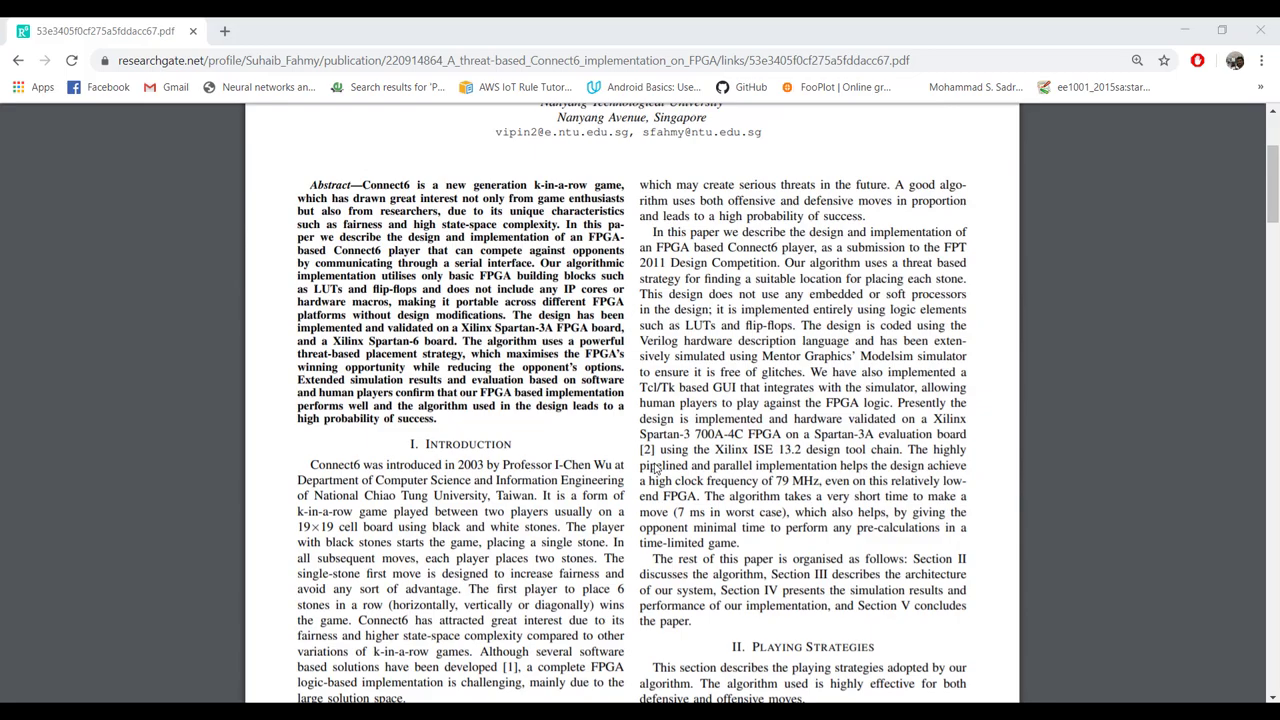
Scroll the paper down to the Testing section's Tables II and IV and the Conclusion
scroll(down, 3)
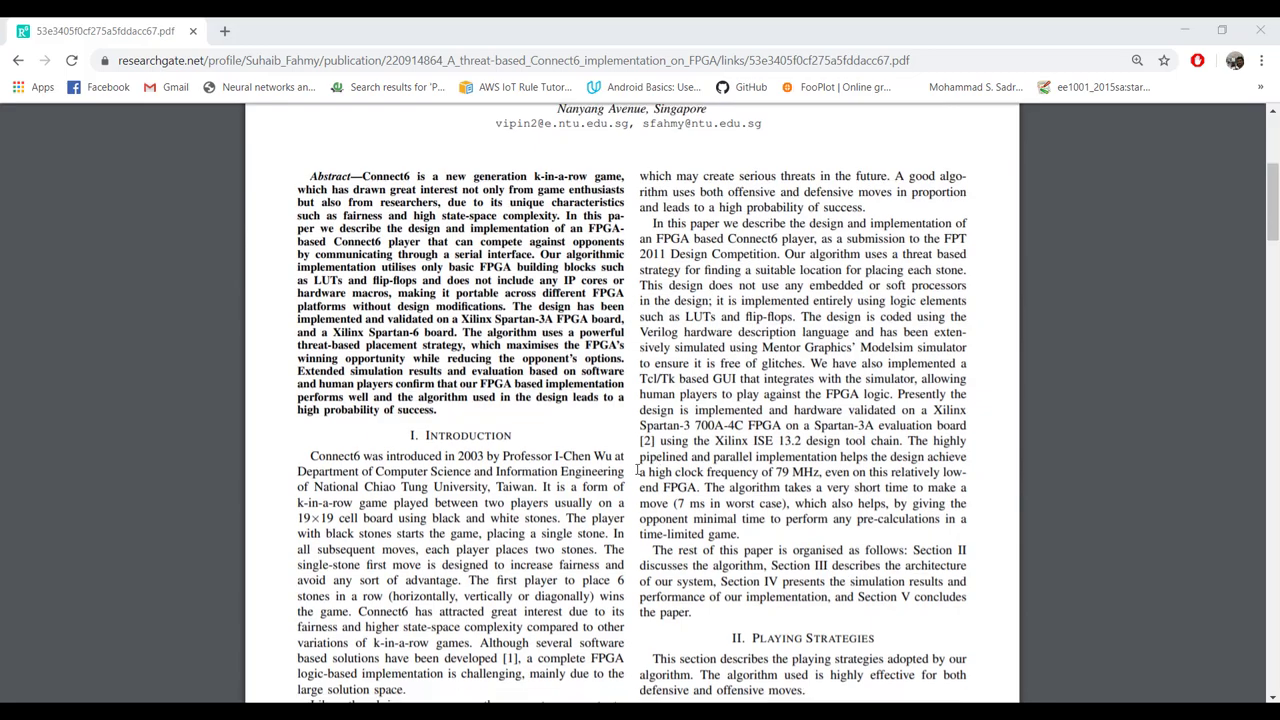
scroll(down, 3)
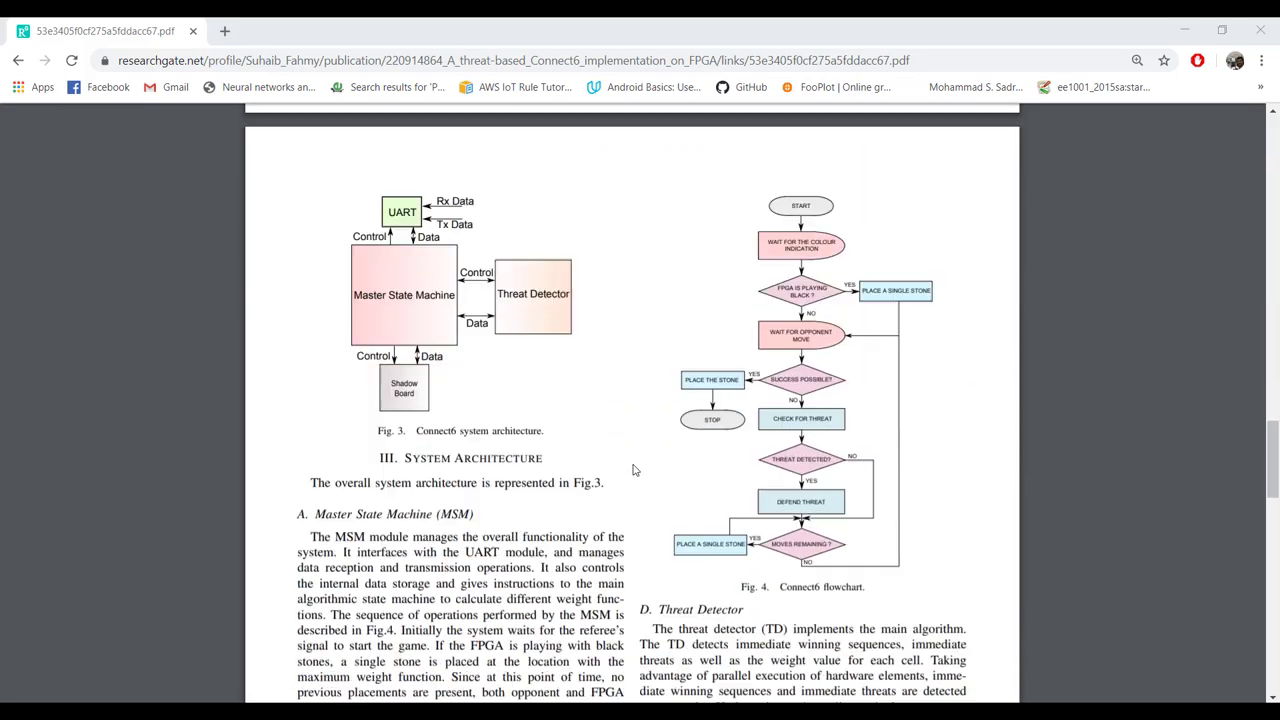
scroll(down, 3)
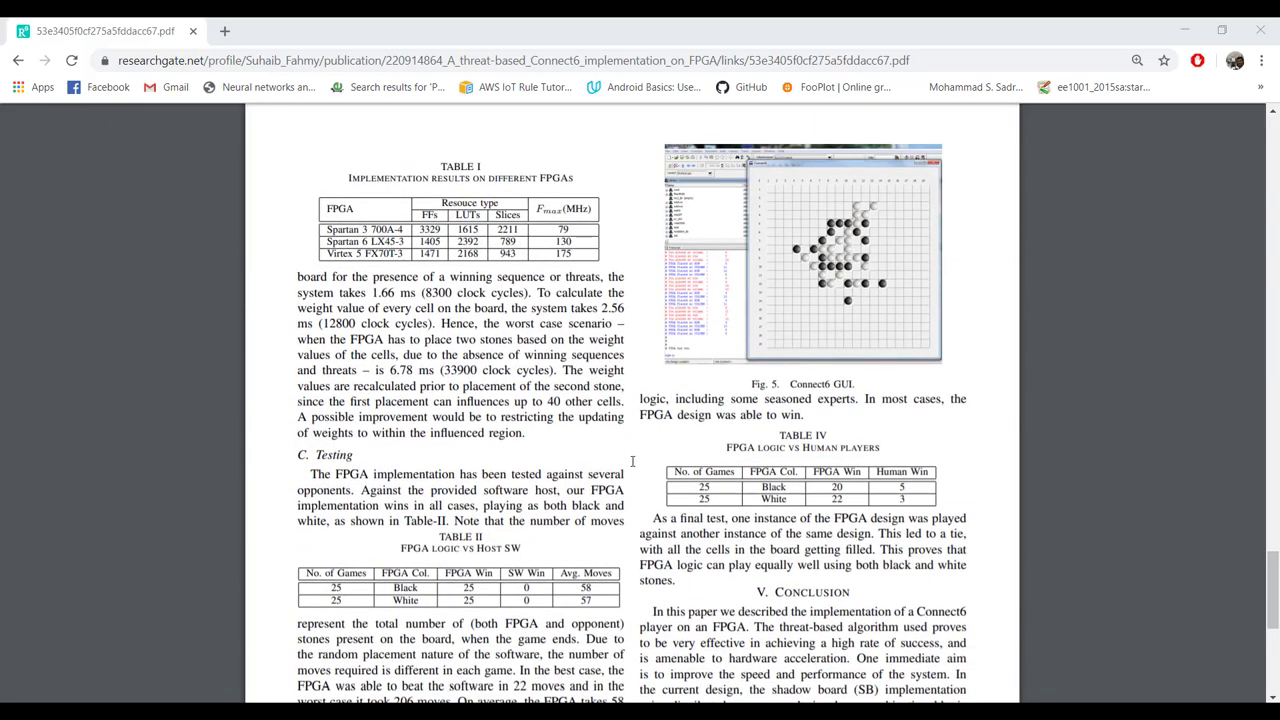
mouse_move(593, 458)
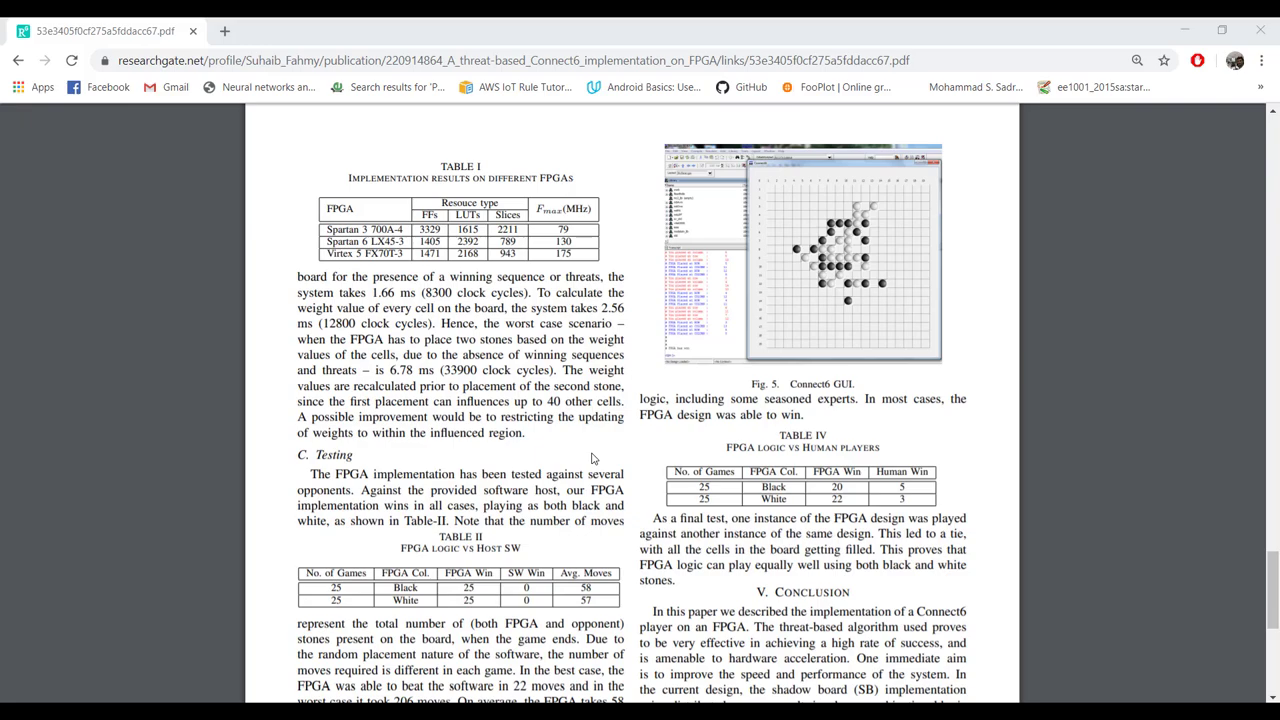
scroll(down, 3)
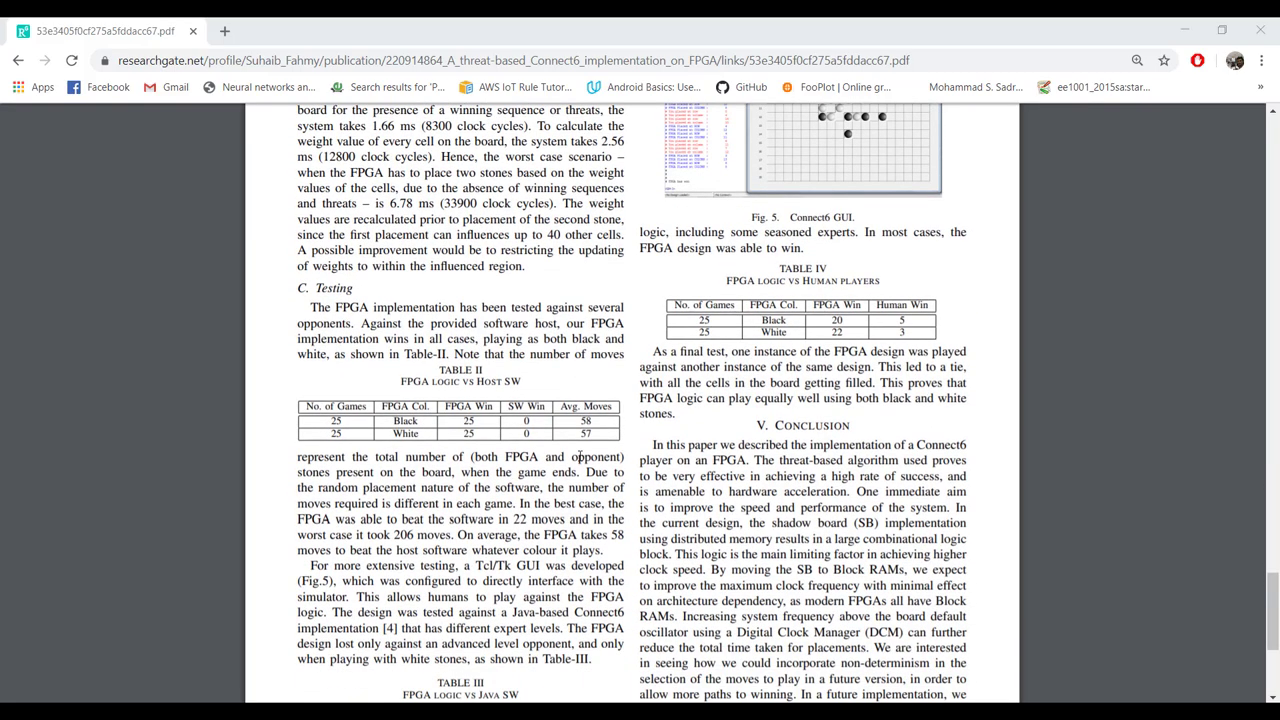
scroll(down, 3)
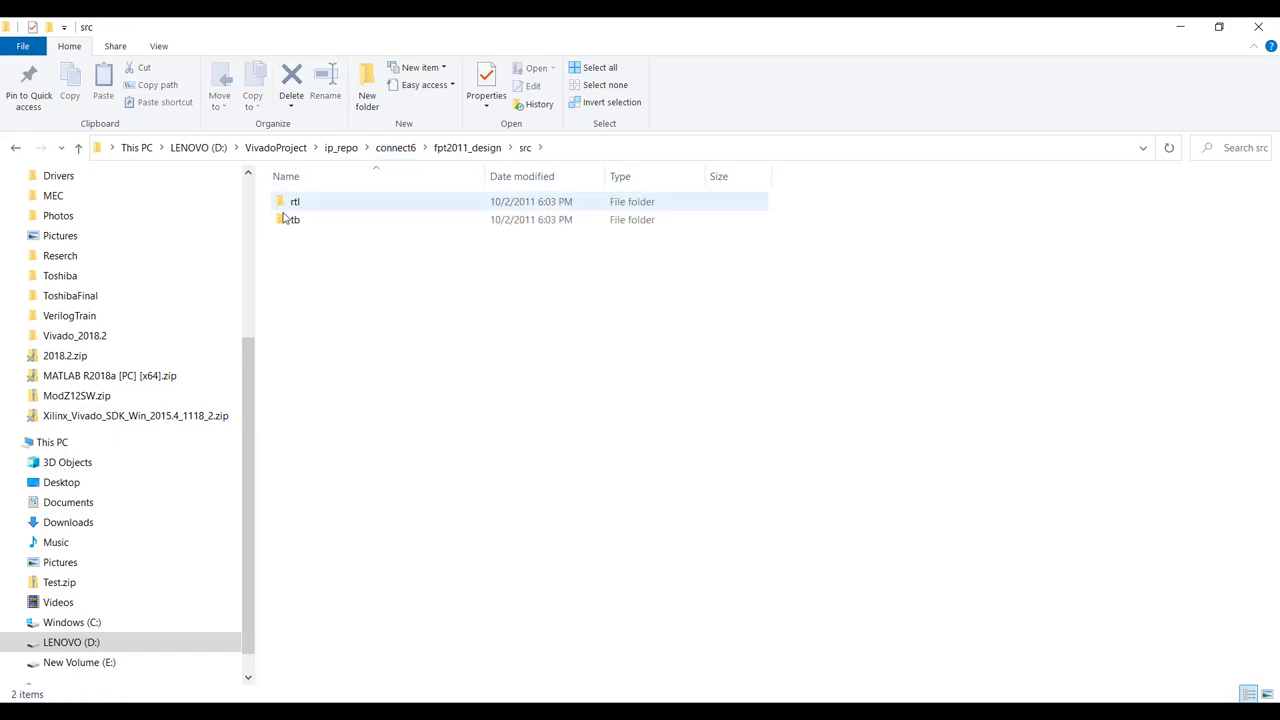
Go from src/tb up to fpt2011_design, open sim, and select rungui.do
double_click(294, 201)
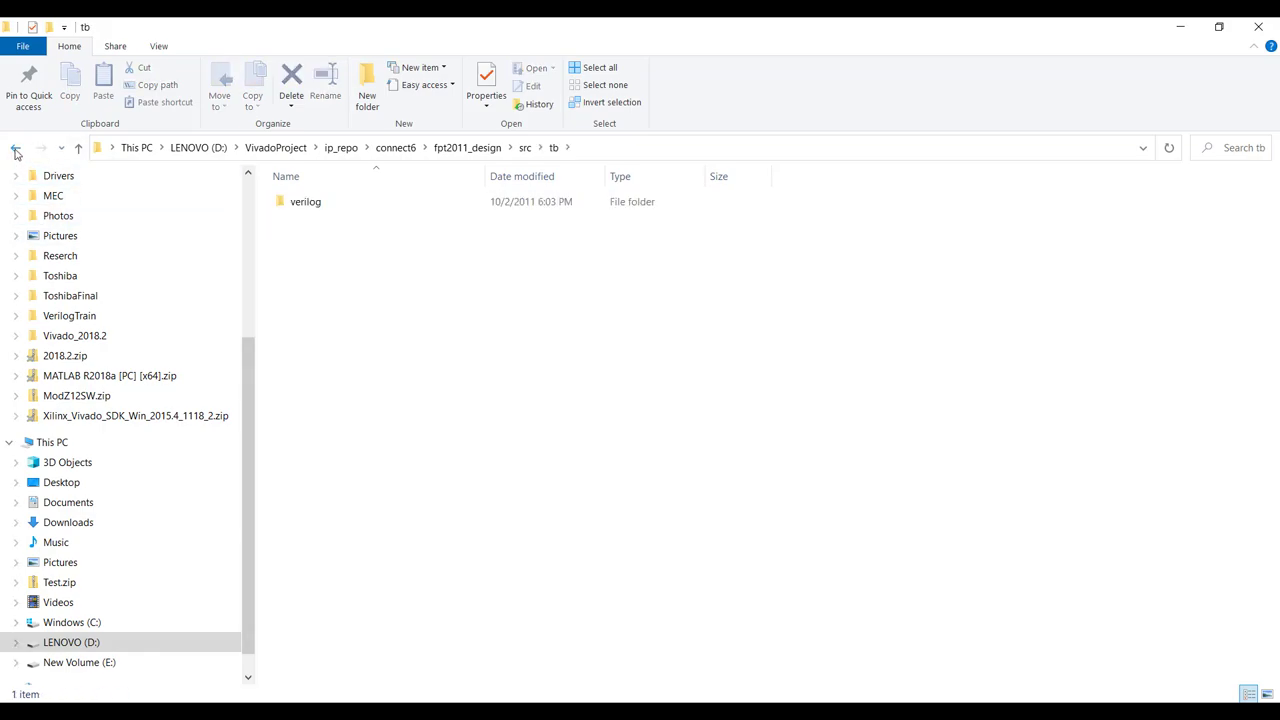
click(15, 152)
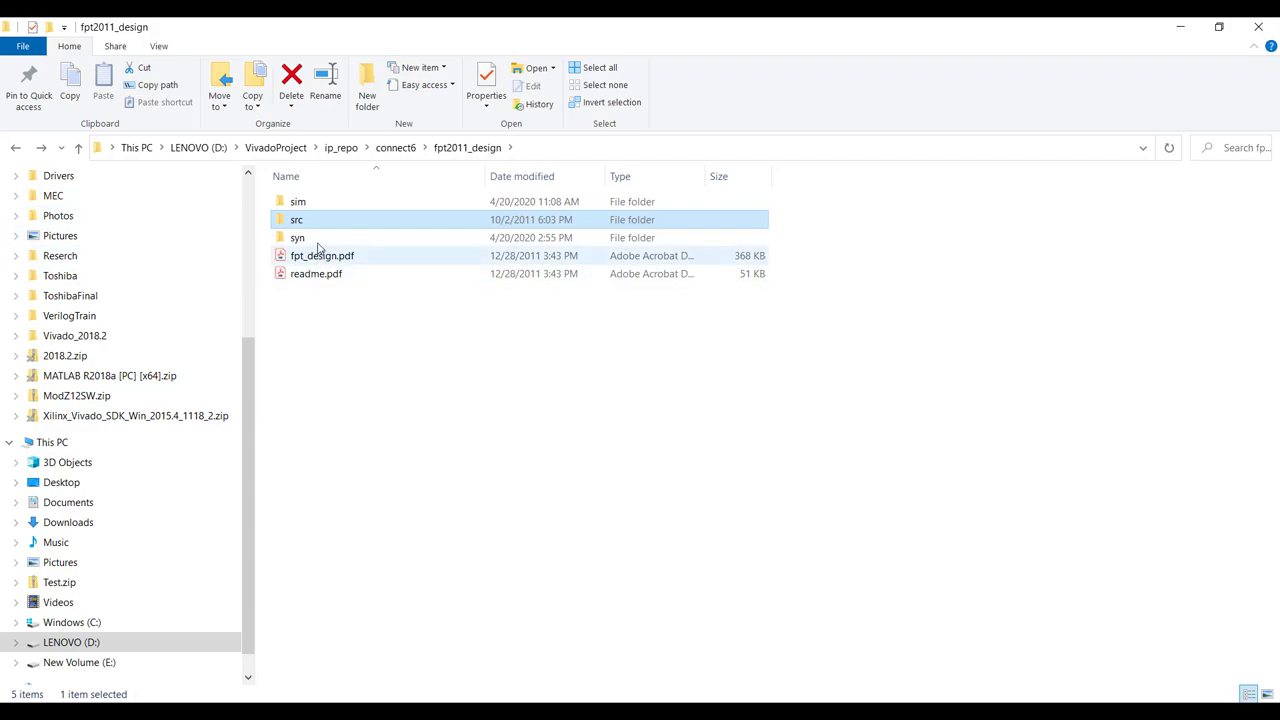
double_click(298, 201)
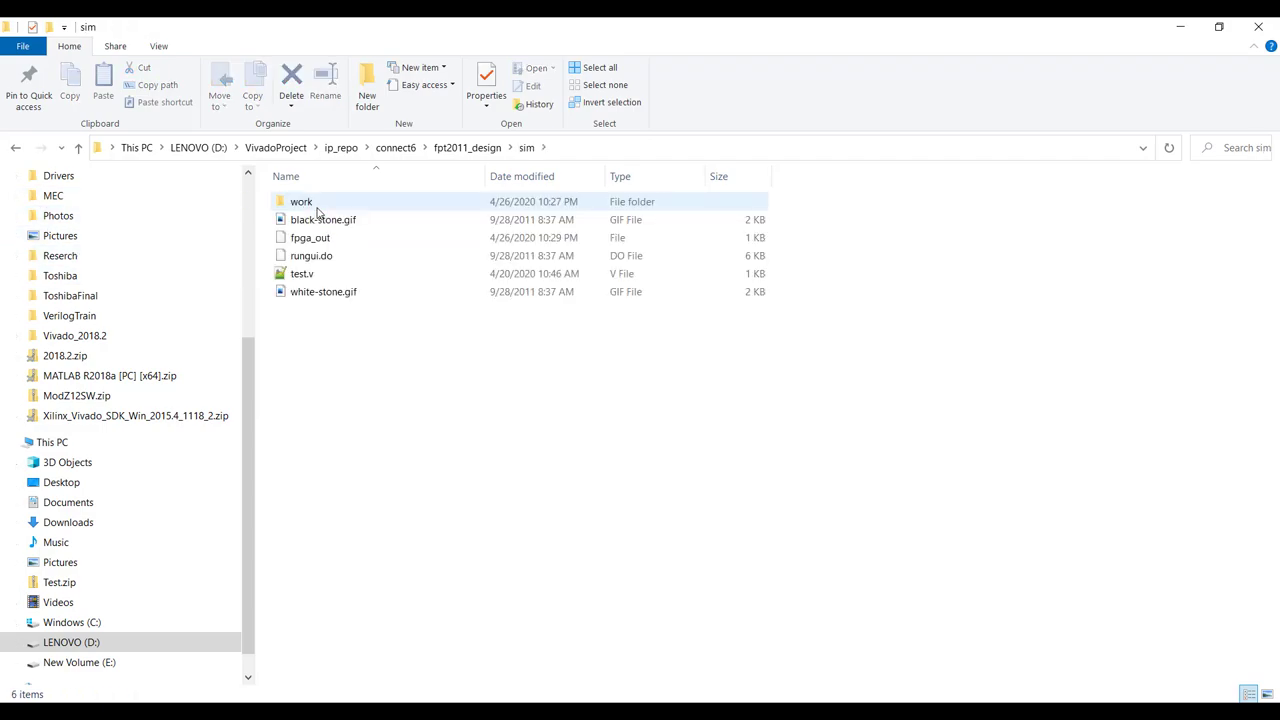
click(680, 437)
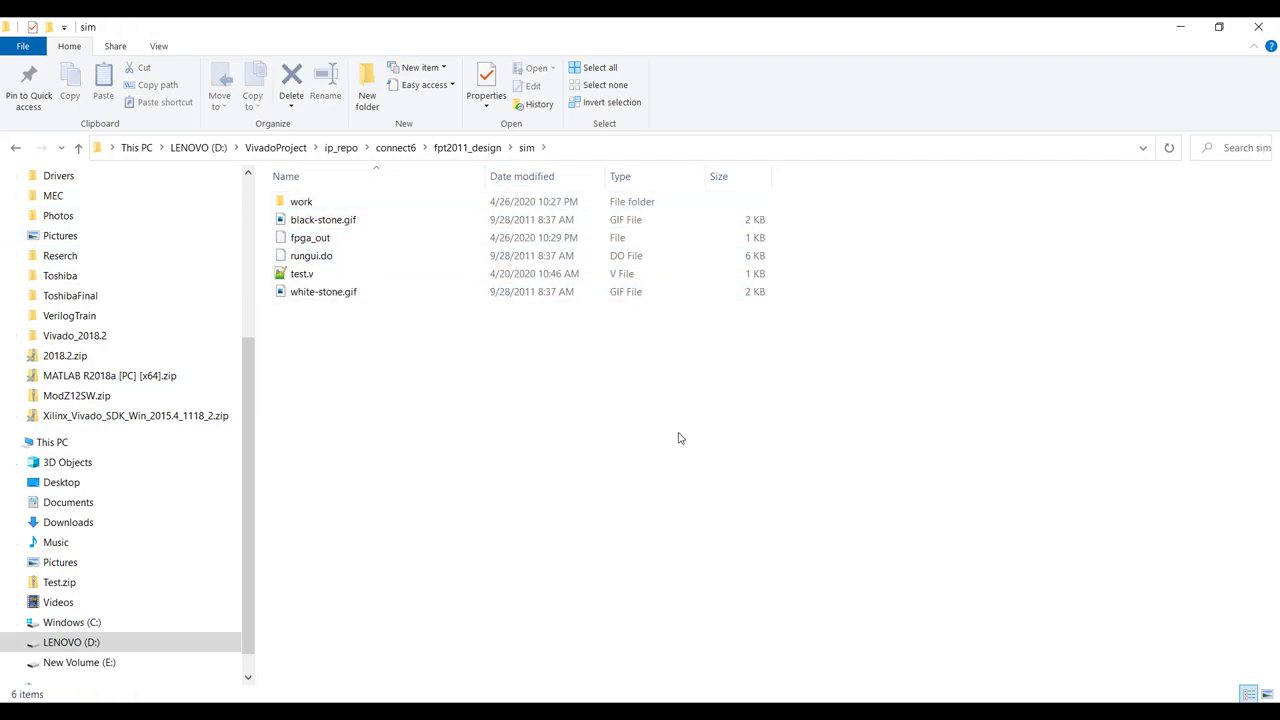
click(311, 255)
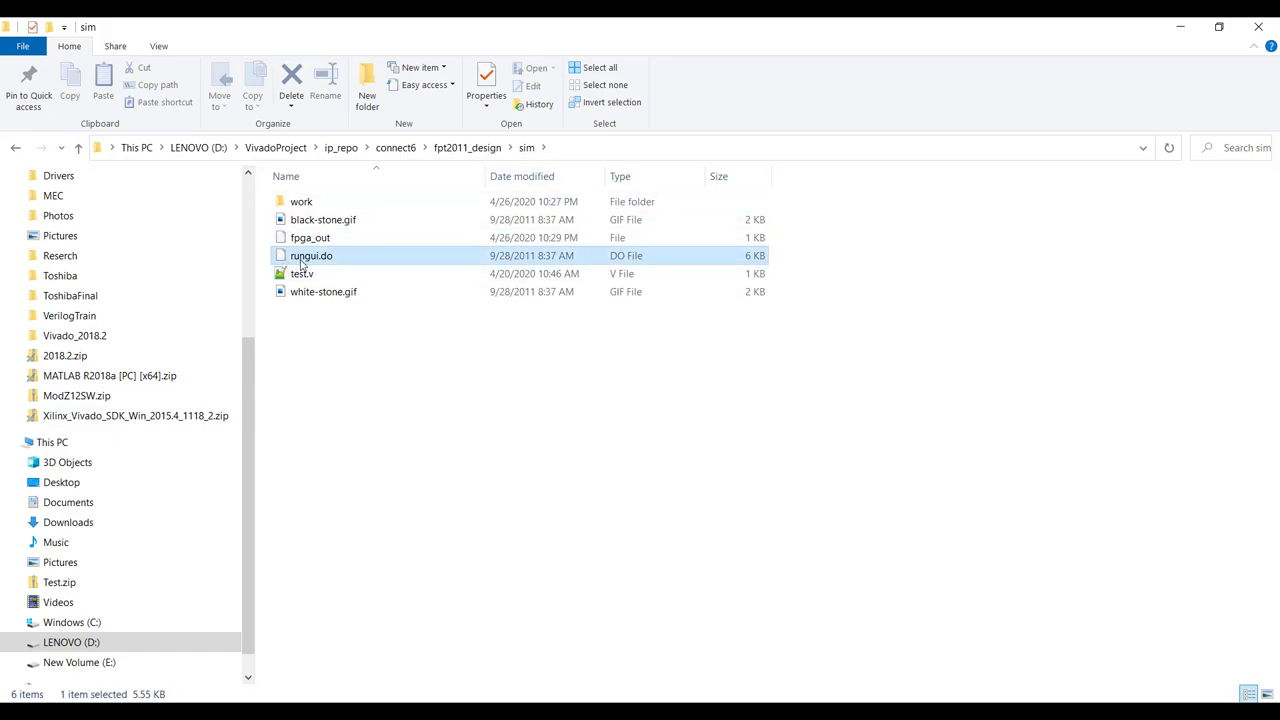
mouse_move(311, 255)
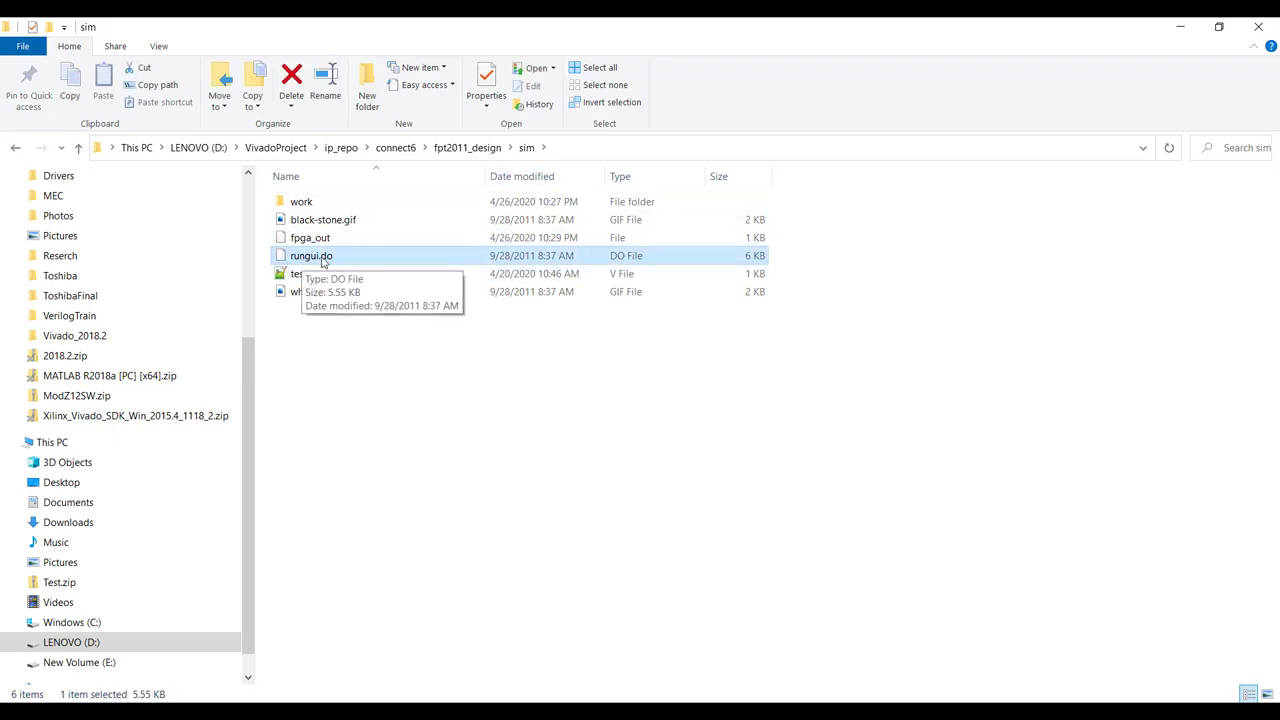
mouse_move(432, 415)
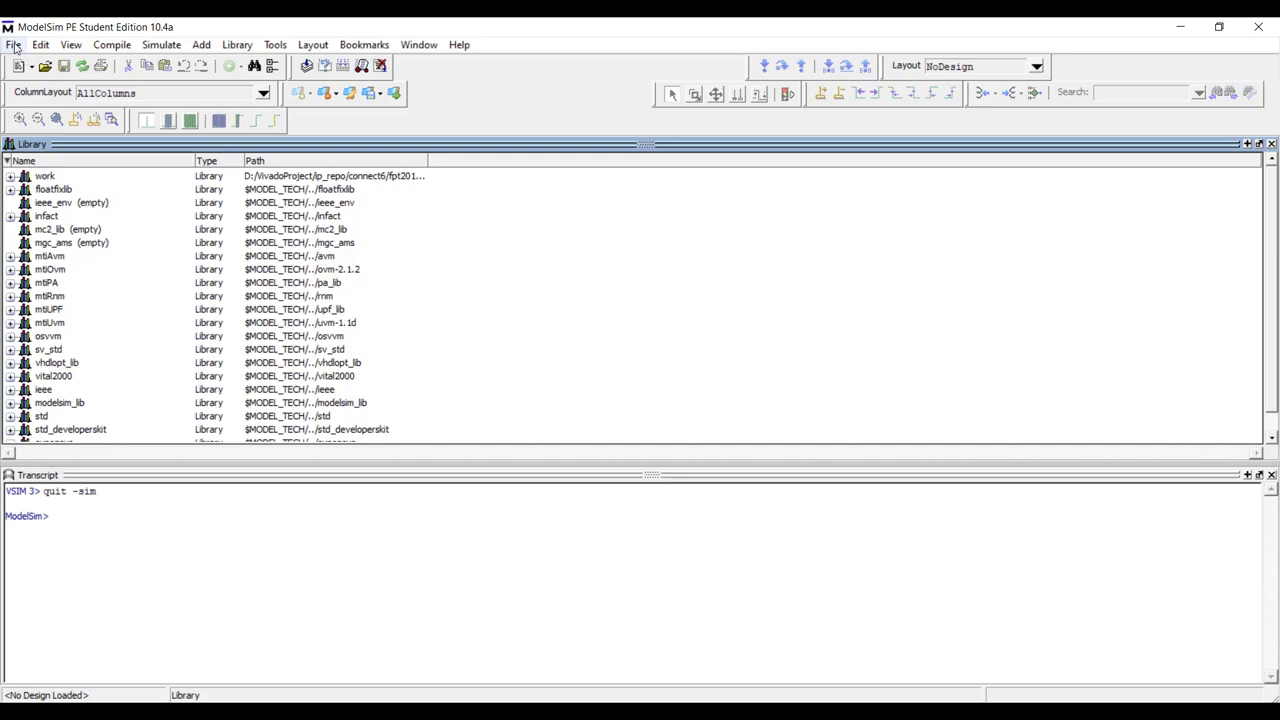
Change ModelSim's directory to the recent D:/VivadoProject/.../fpt2011_design/sim directory
click(16, 46)
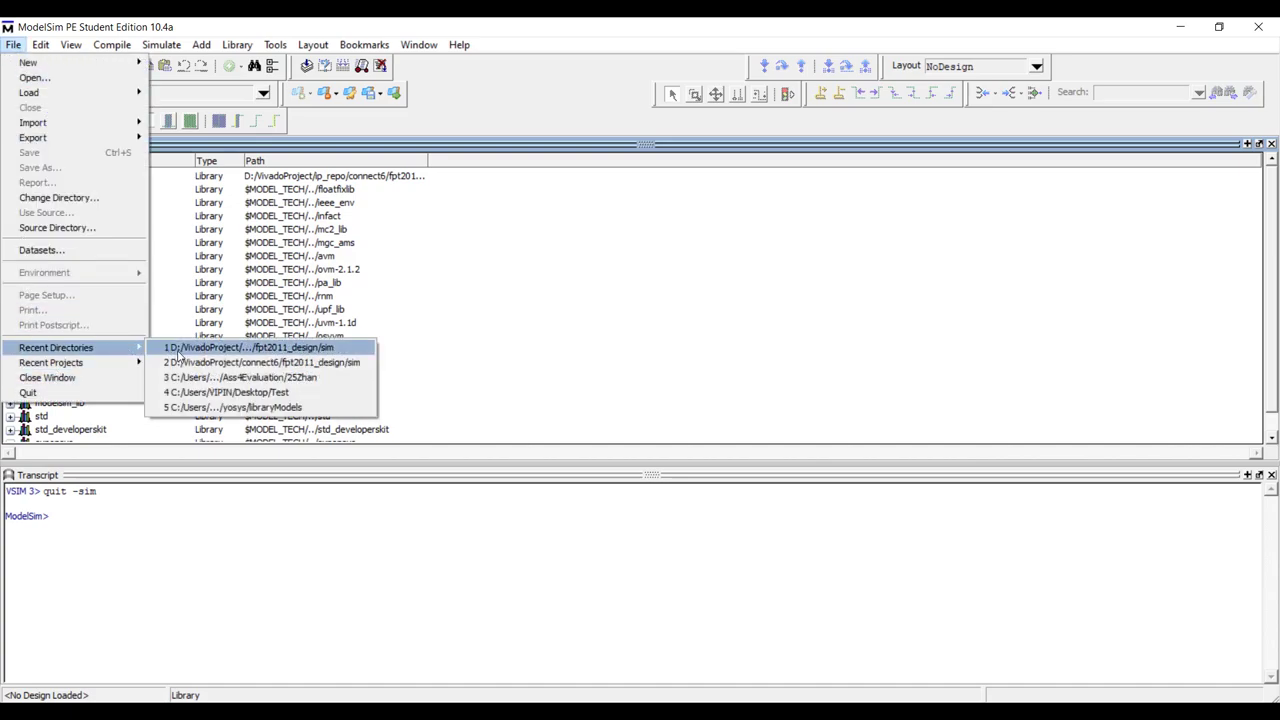
click(250, 347)
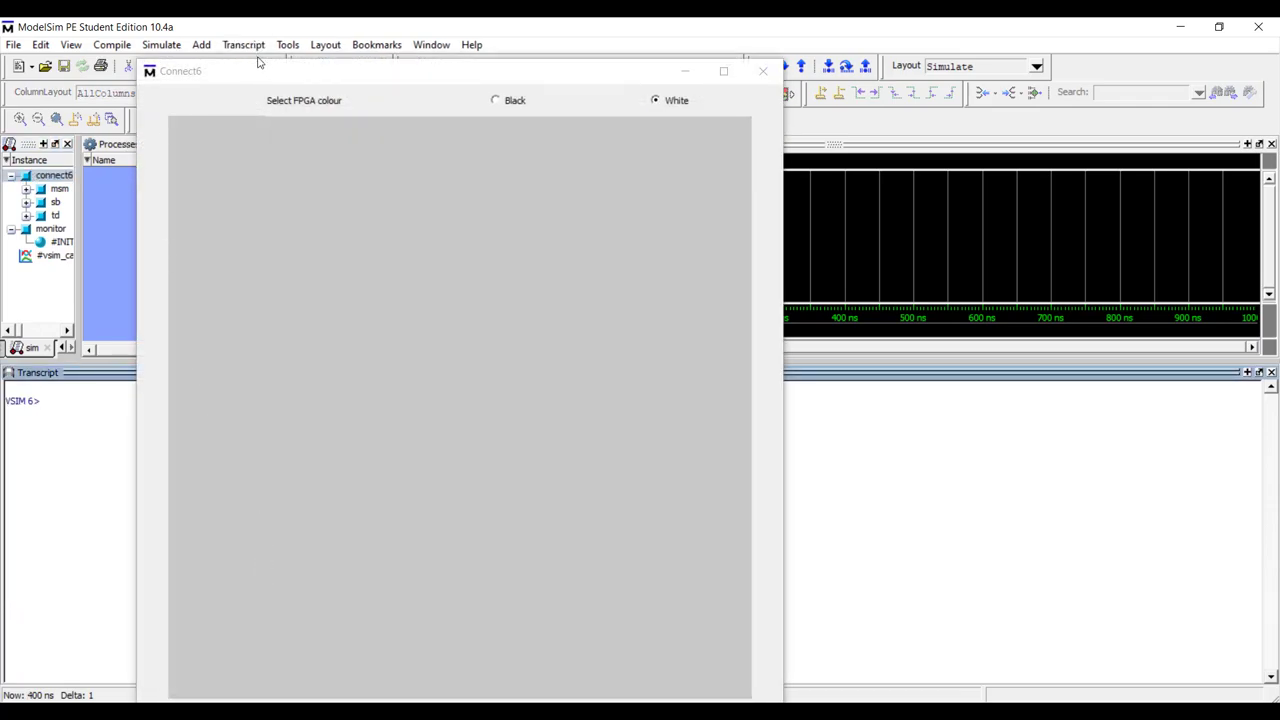
Move the Connect6 board window to the centre of the screen
drag(258, 70, 458, 27)
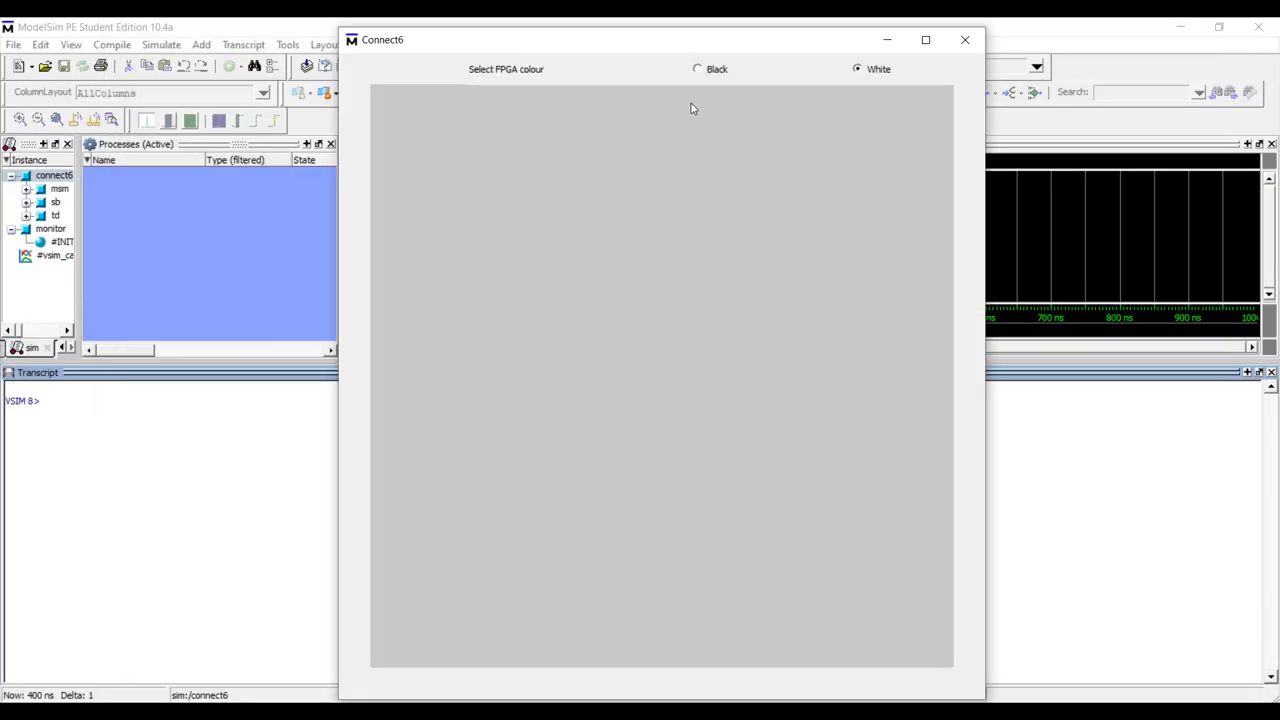
mouse_move(712, 100)
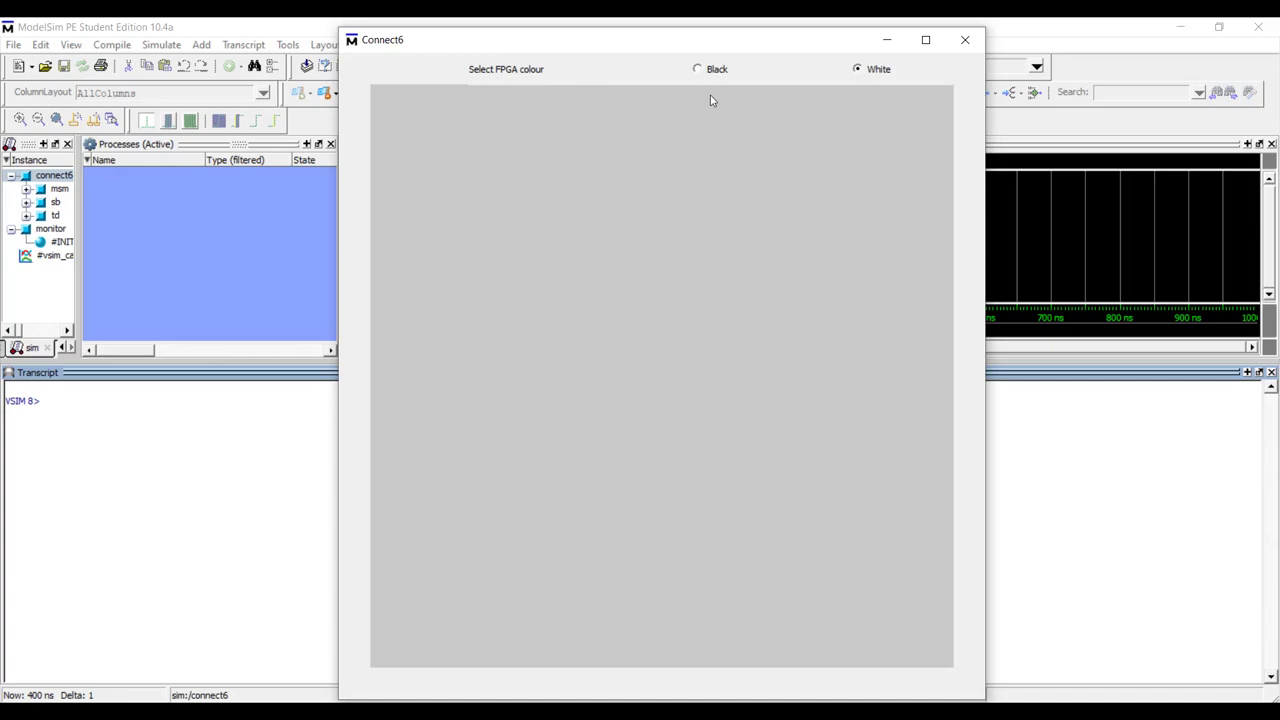
mouse_move(504, 89)
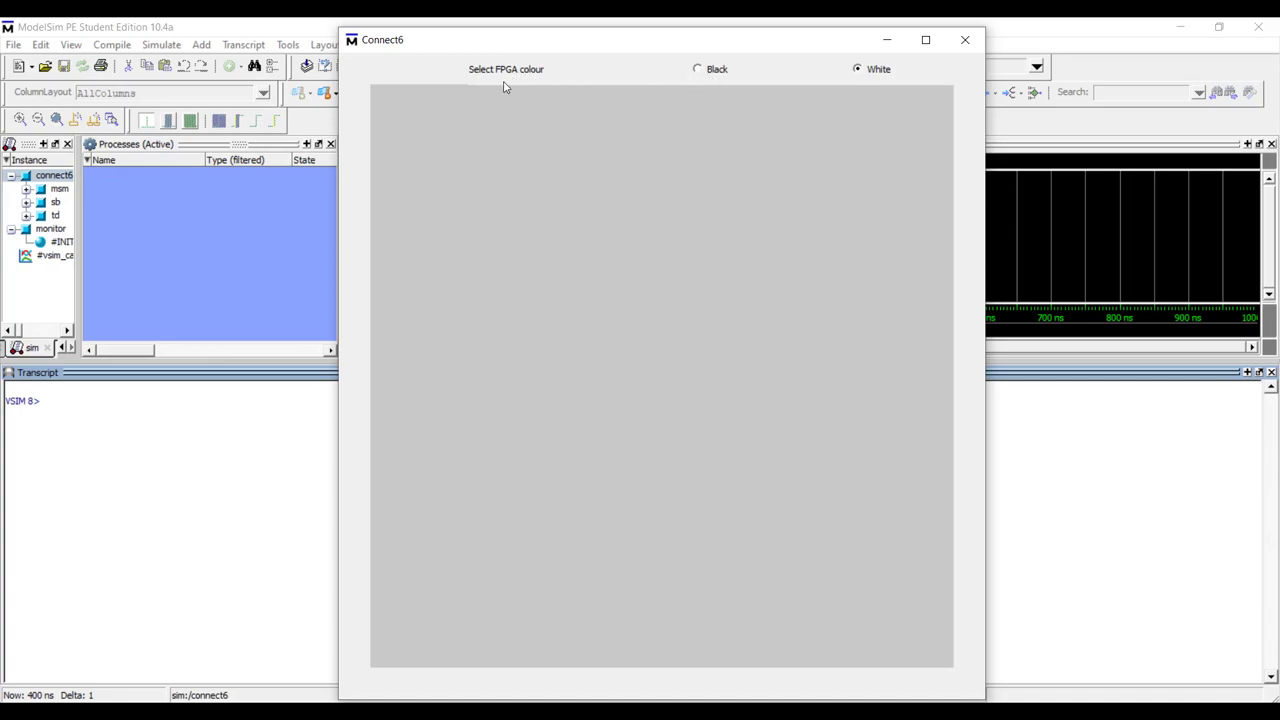
mouse_move(638, 89)
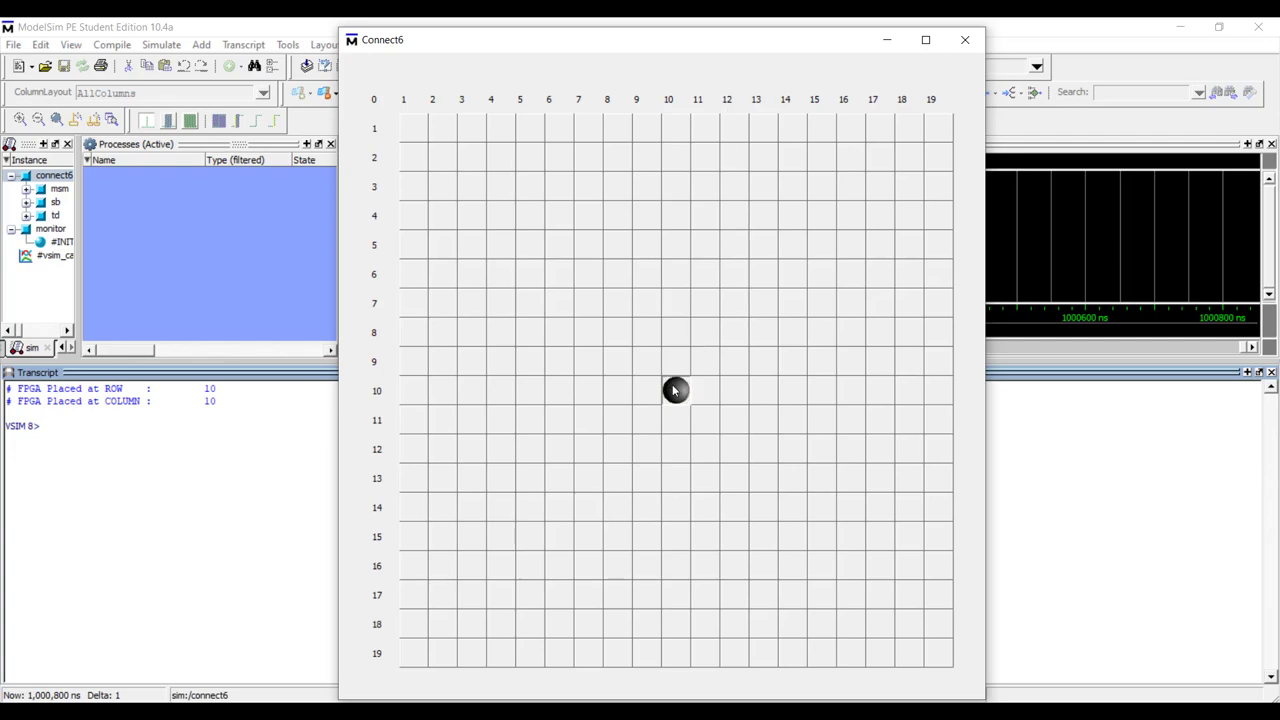
Start the Connect6 game so the FPGA places its first stone at (10,10)
click(676, 390)
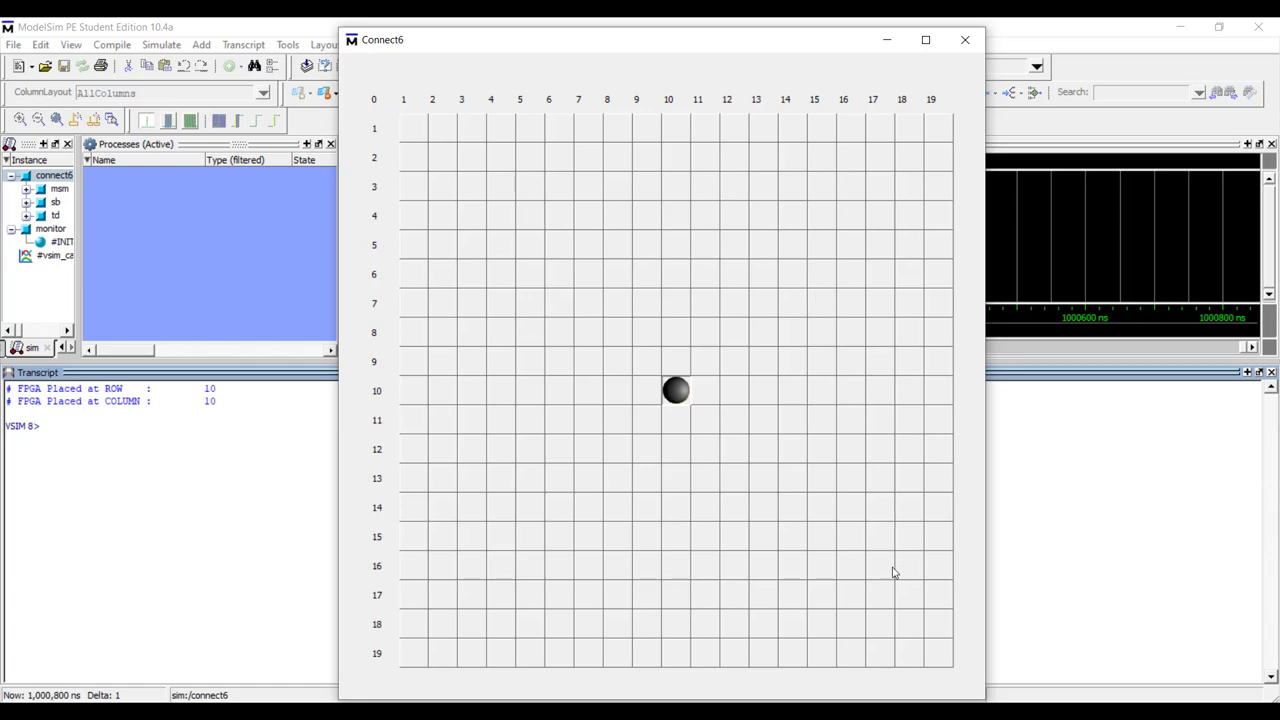
mouse_move(730, 372)
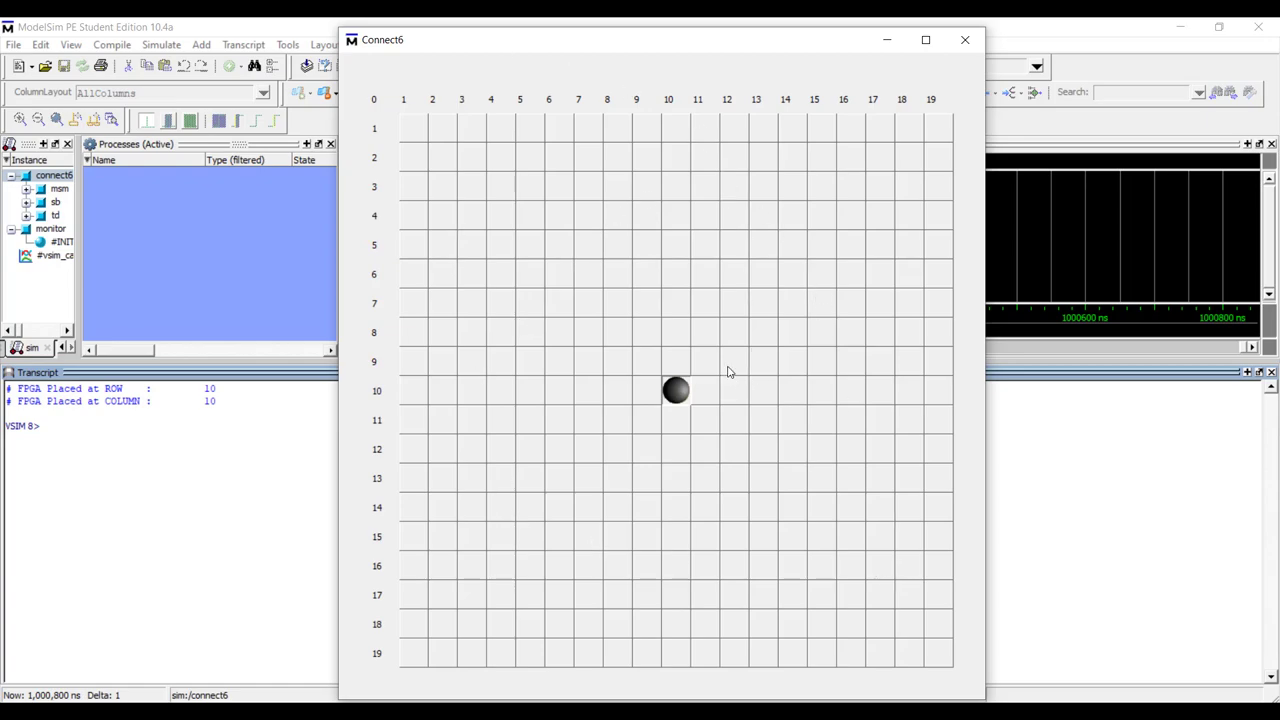
mouse_move(828, 121)
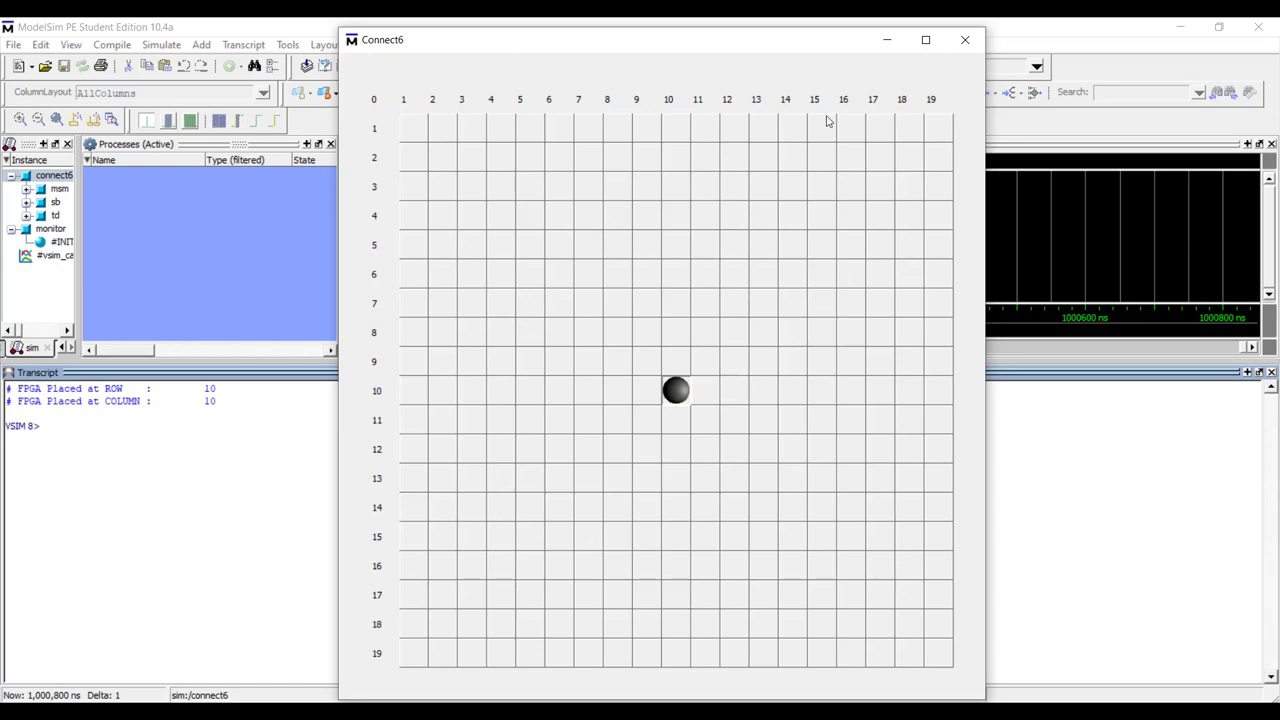
mouse_move(690, 342)
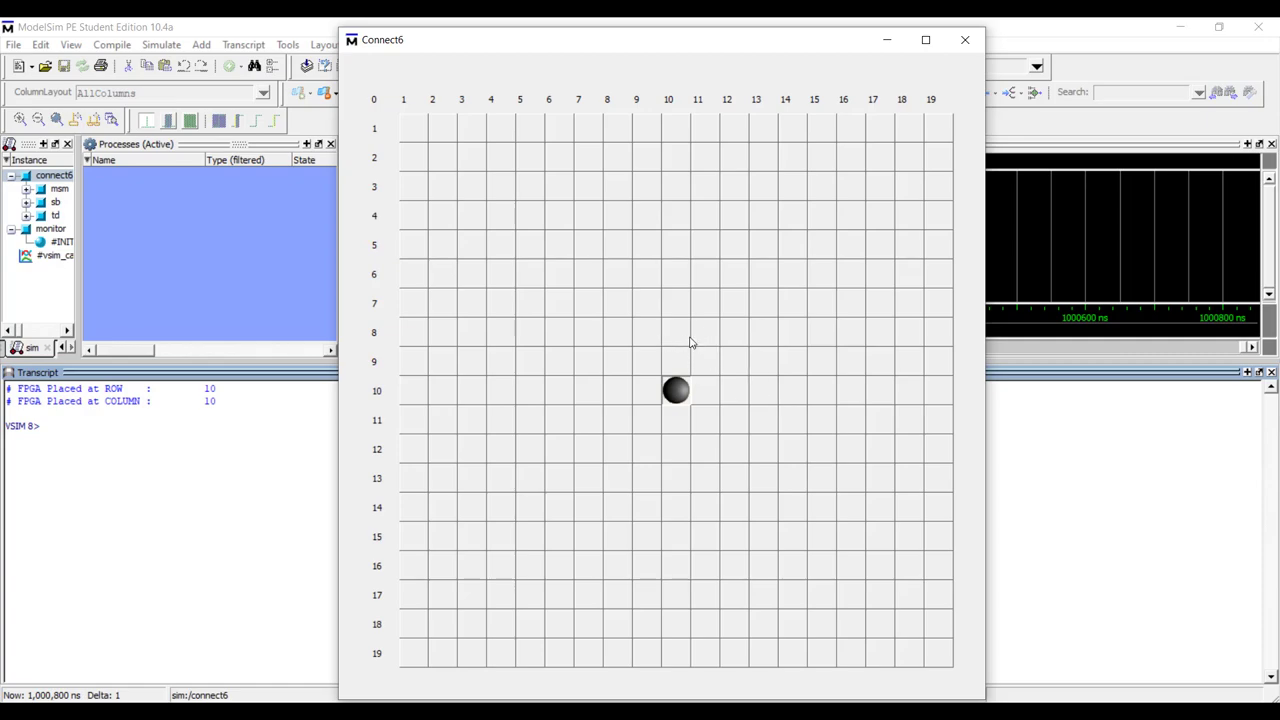
mouse_move(413, 124)
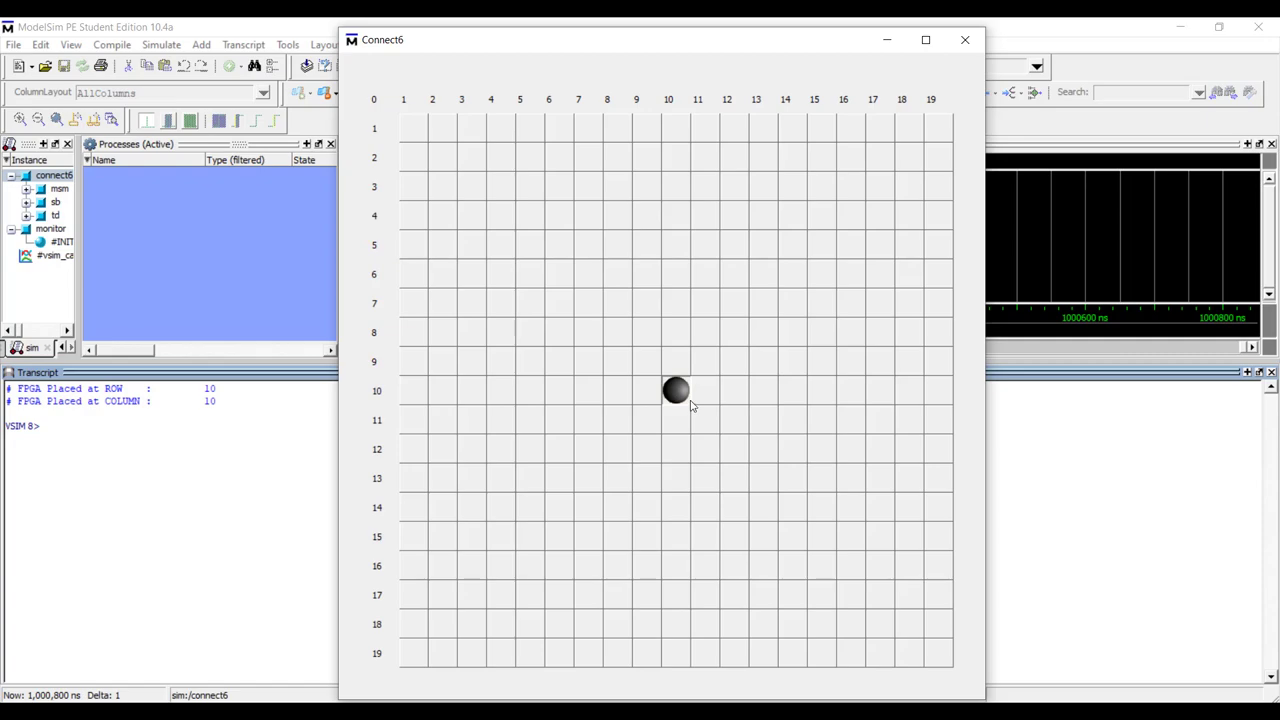
mouse_move(650, 401)
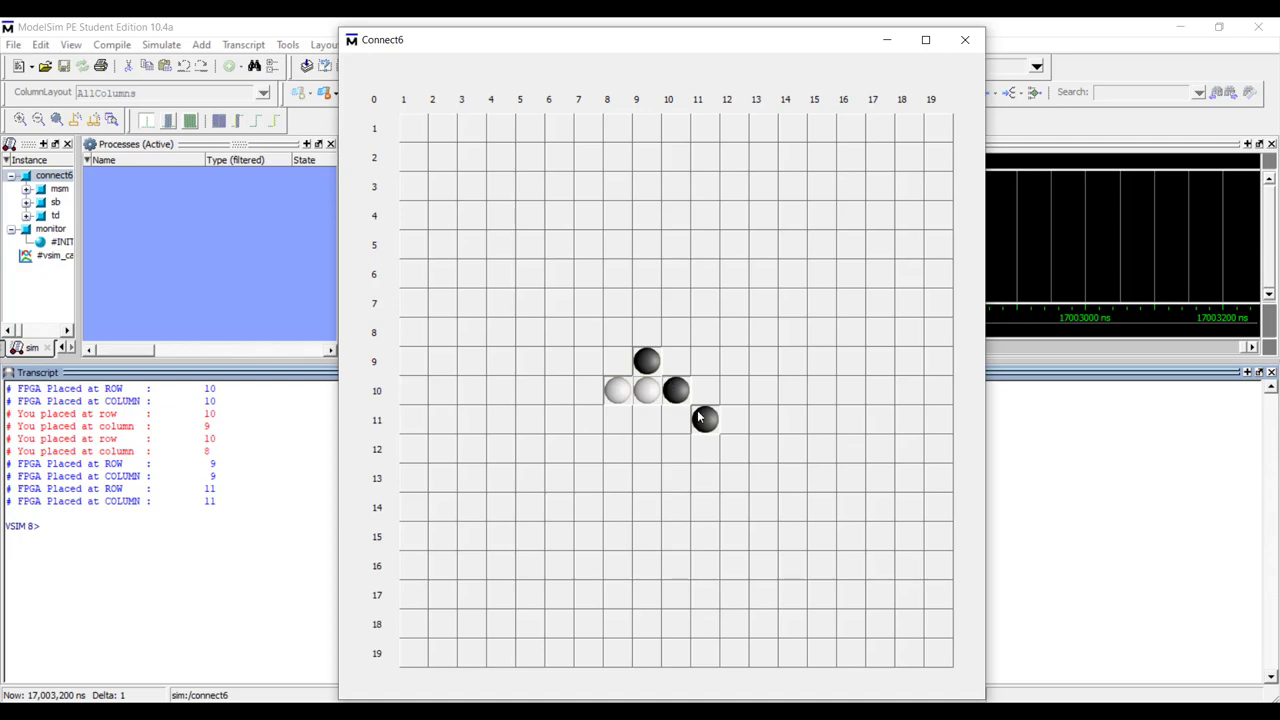
Place white stones, including row 10 column 7 and row 12 column 12
click(704, 419)
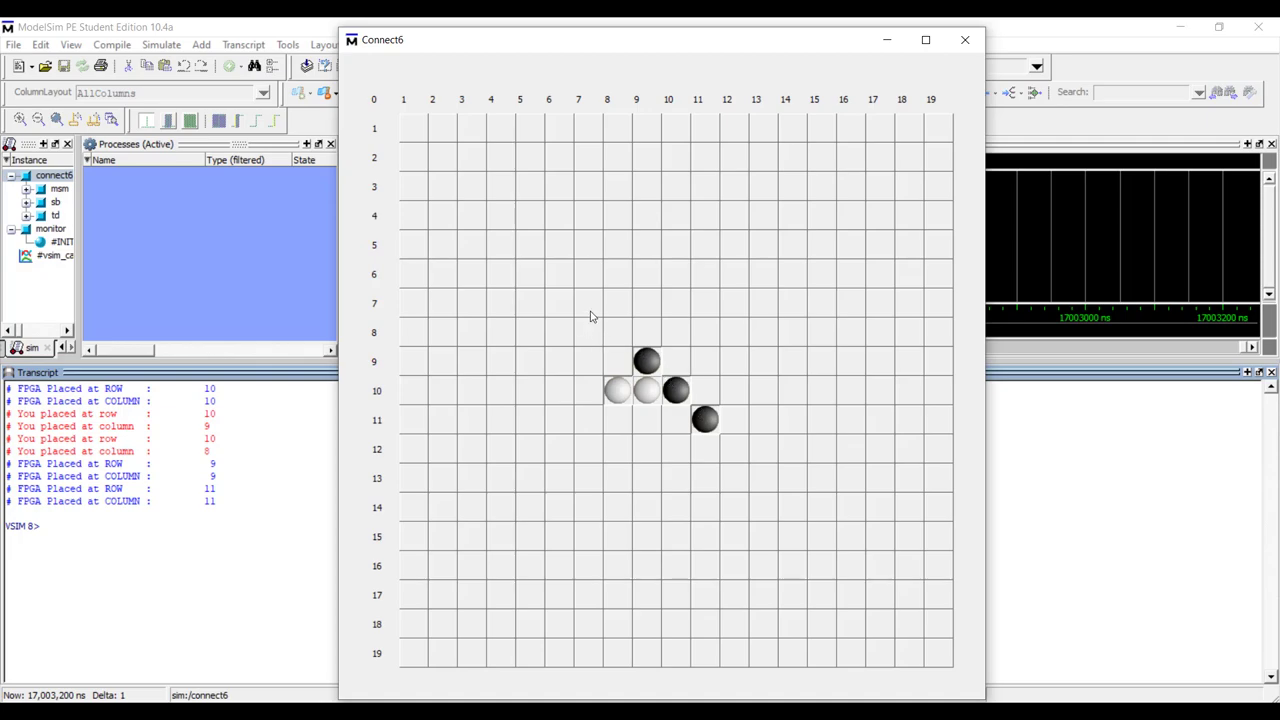
mouse_move(732, 472)
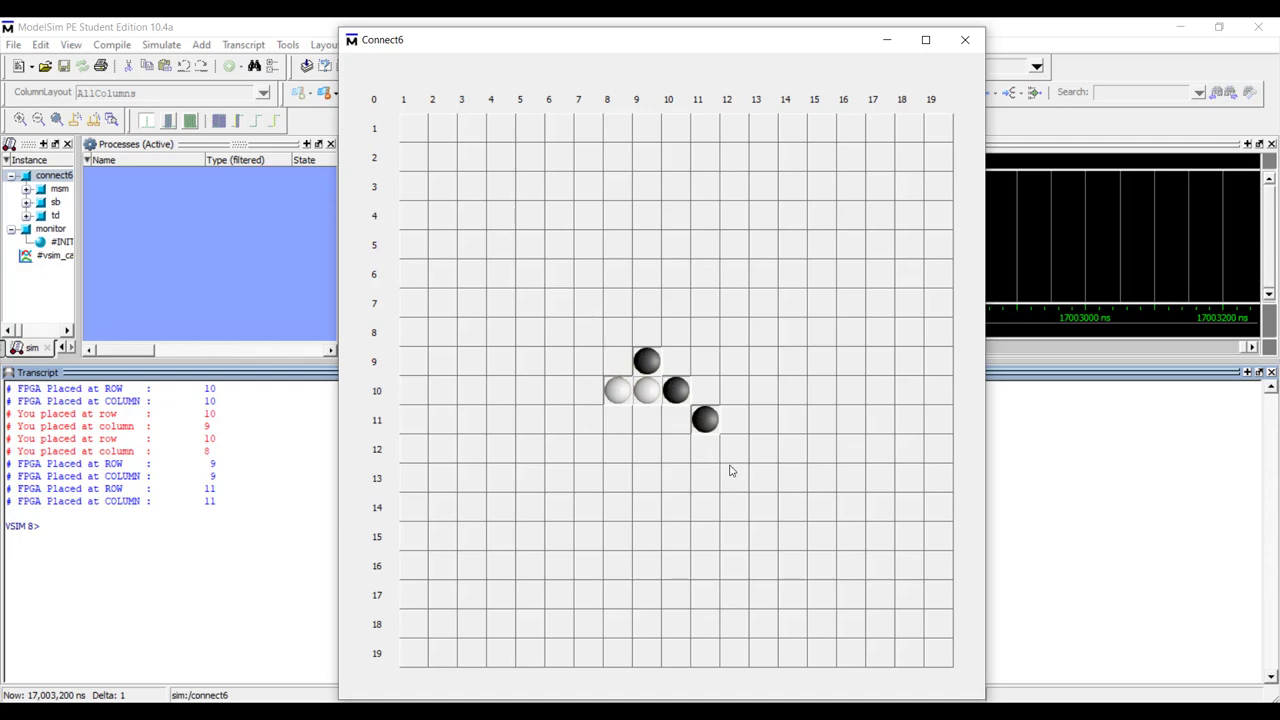
mouse_move(605, 306)
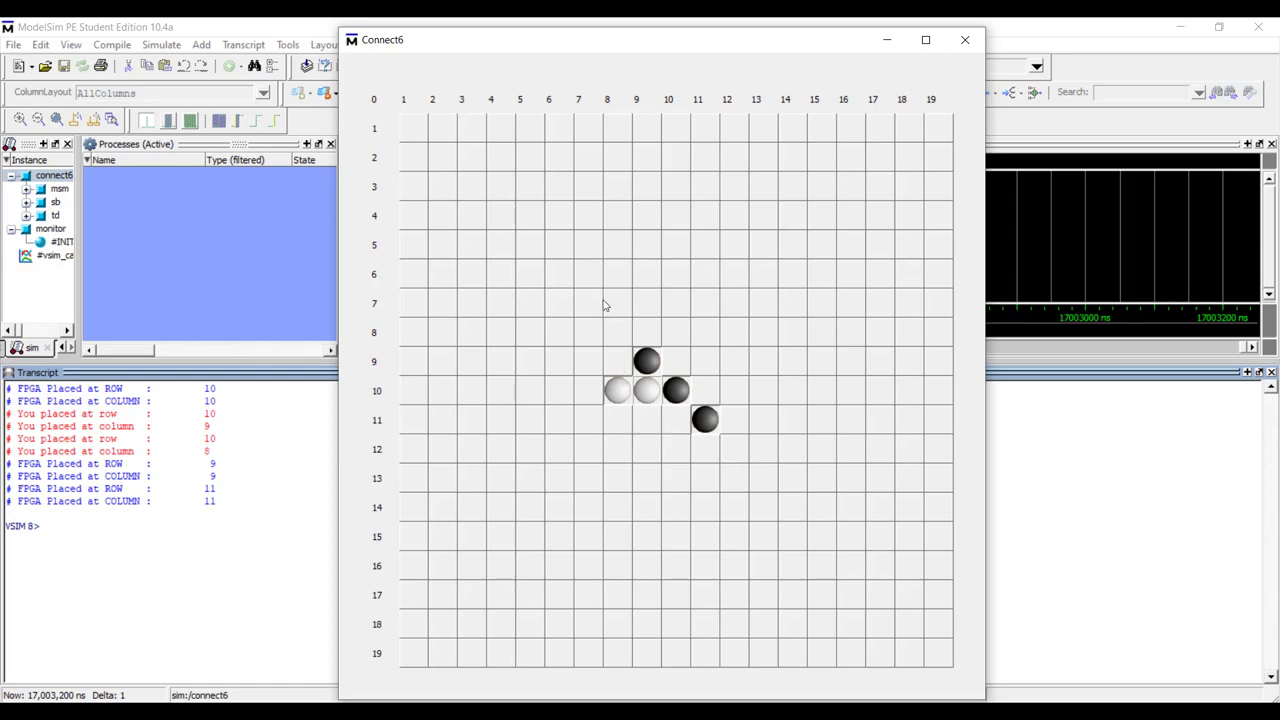
mouse_move(589, 404)
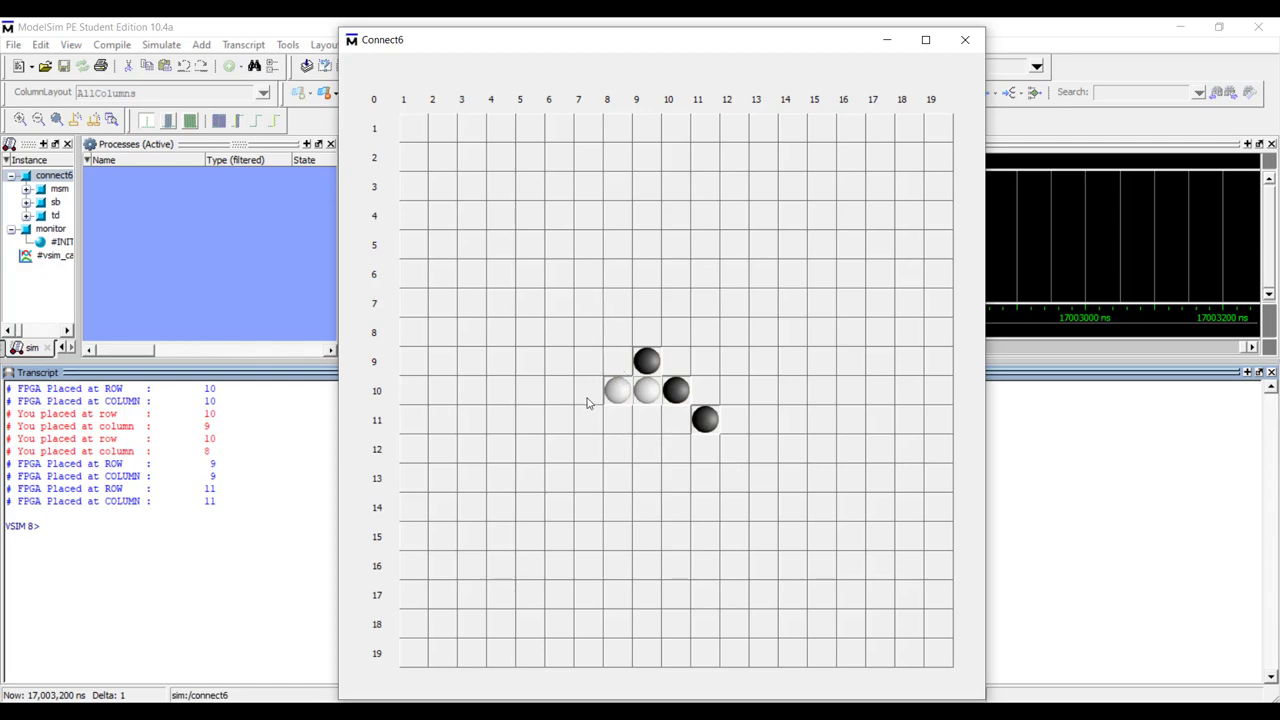
click(589, 390)
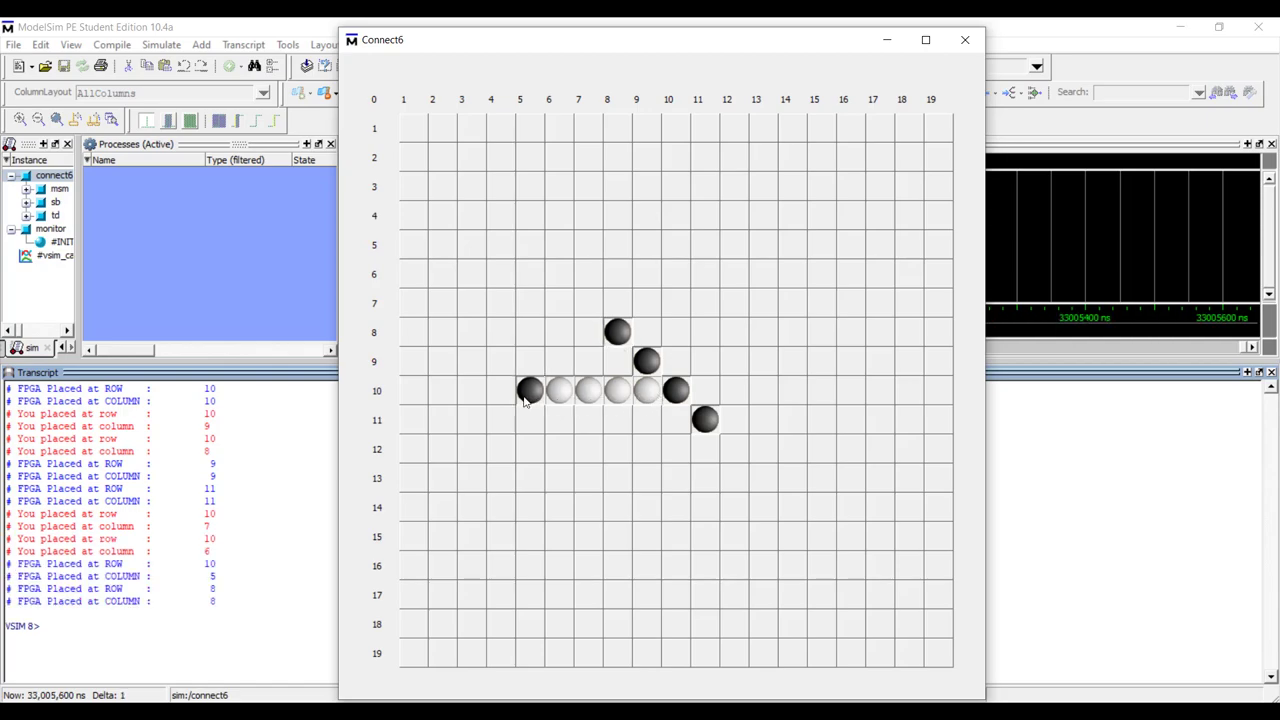
mouse_move(447, 391)
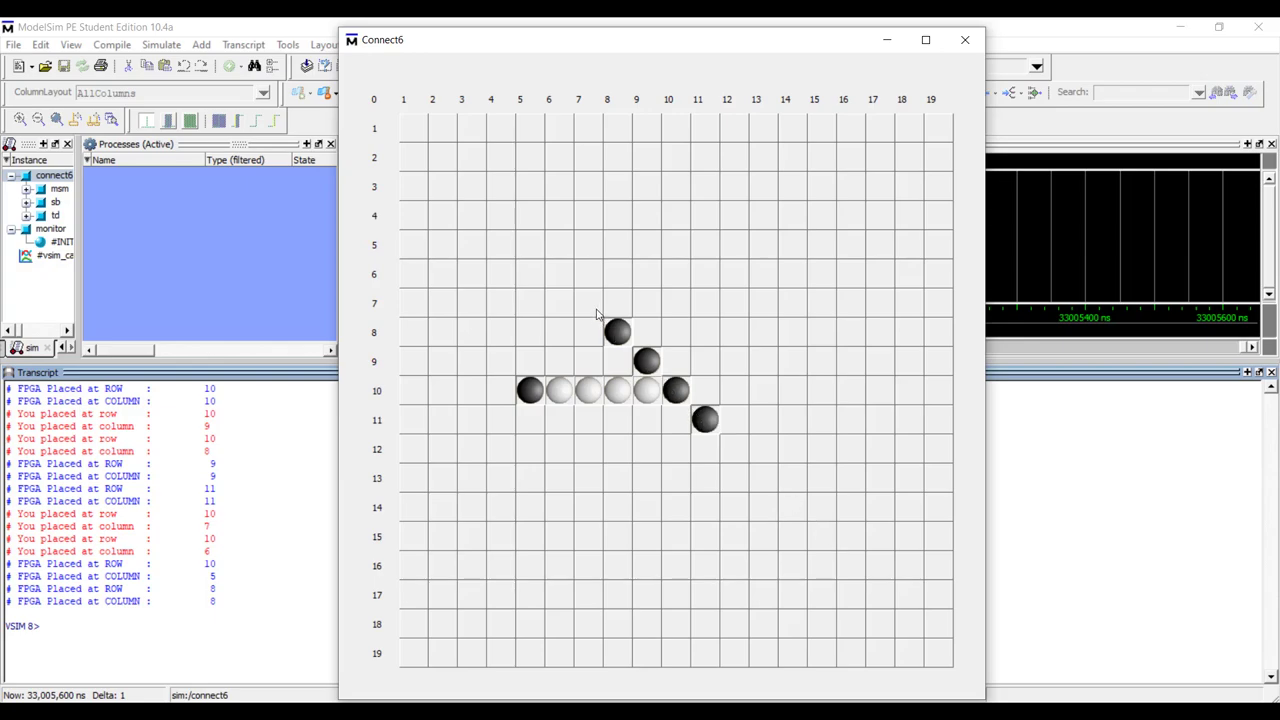
click(589, 303)
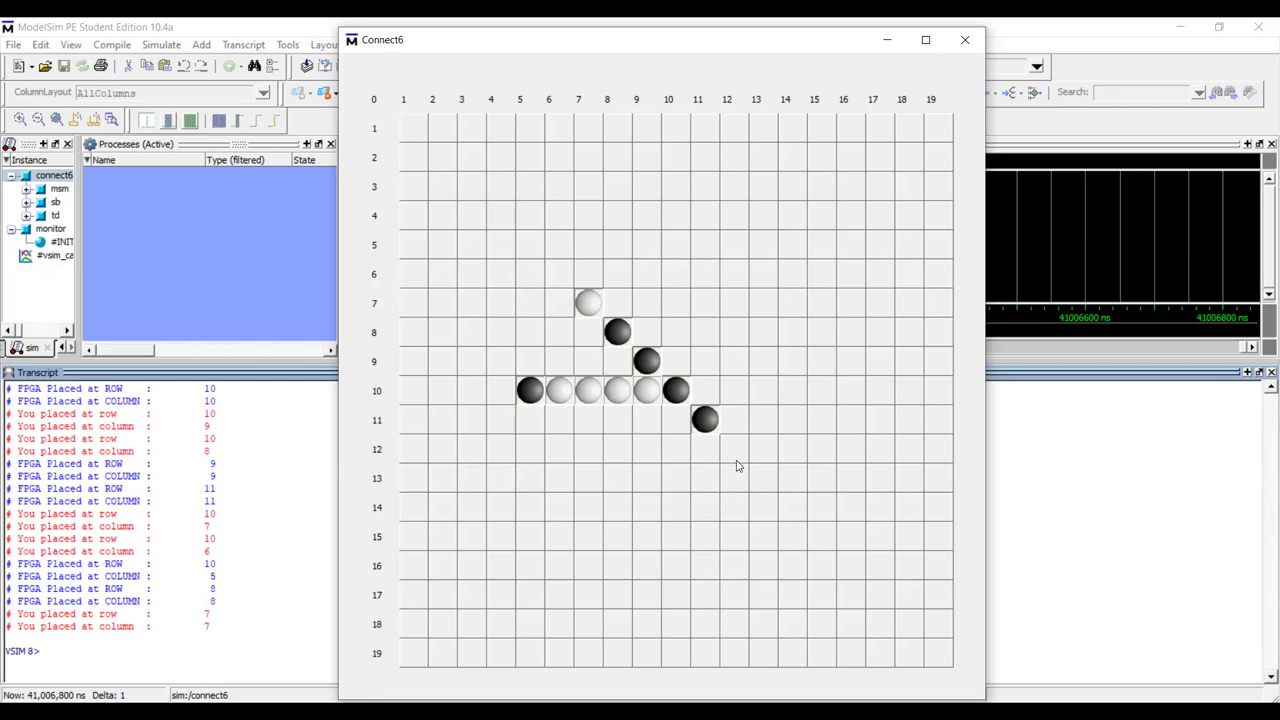
click(732, 447)
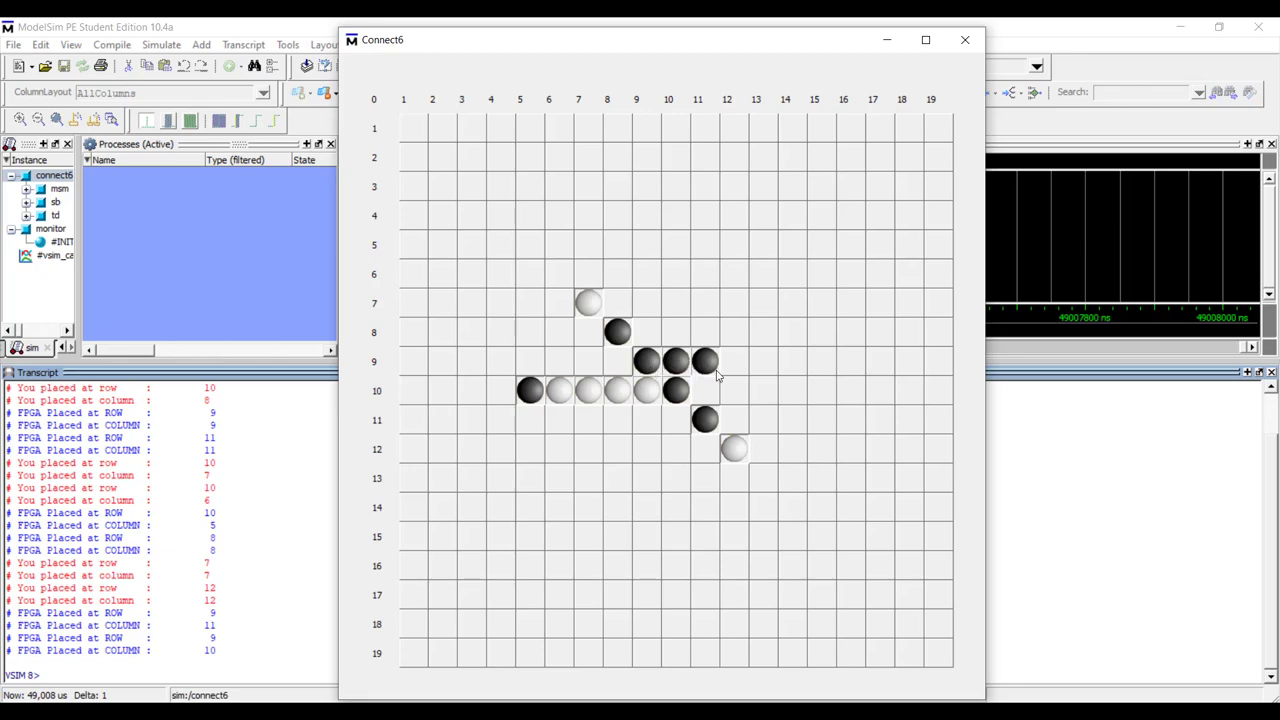
mouse_move(728, 367)
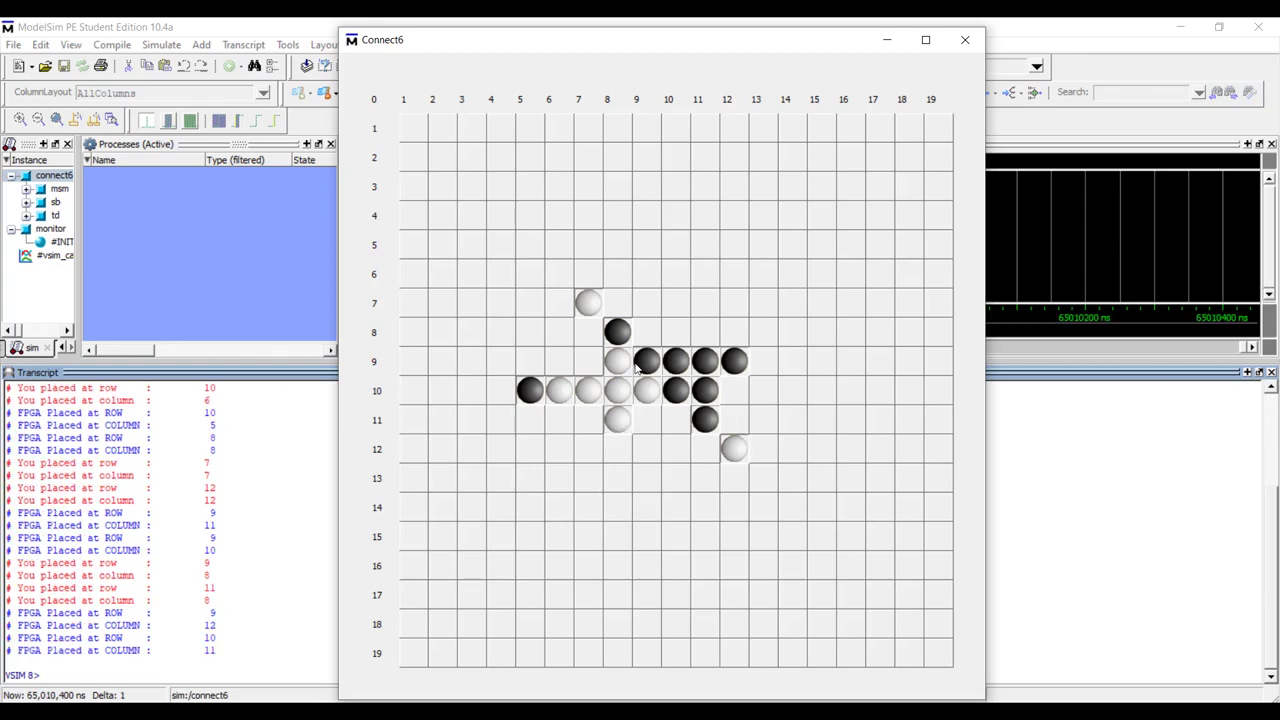
mouse_move(761, 364)
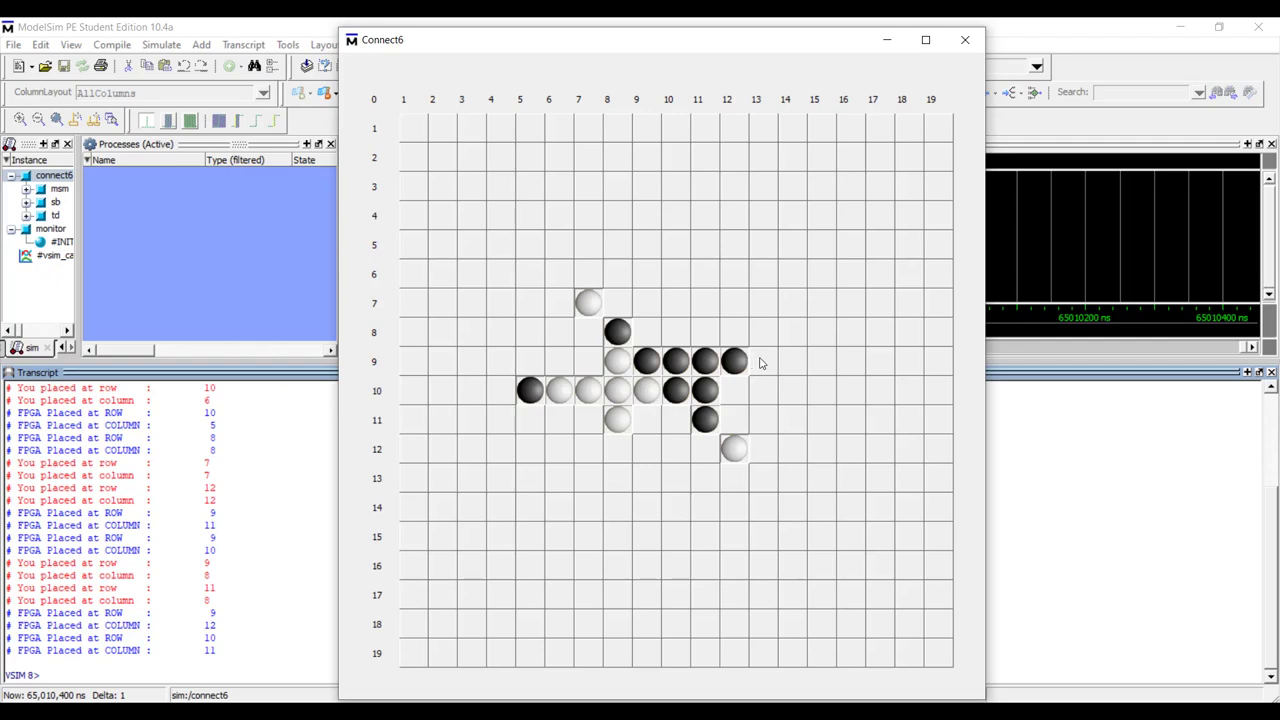
Block black's row 9 run with a white stone at column 13
click(757, 362)
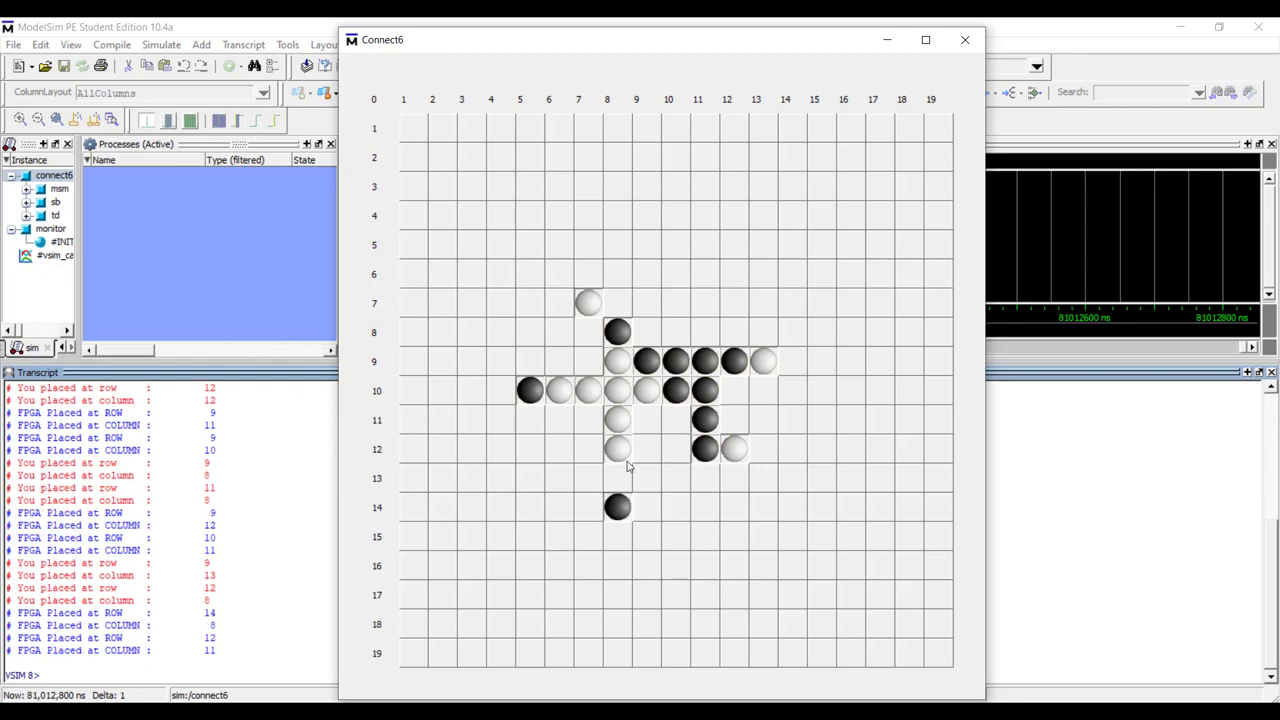
mouse_move(625, 479)
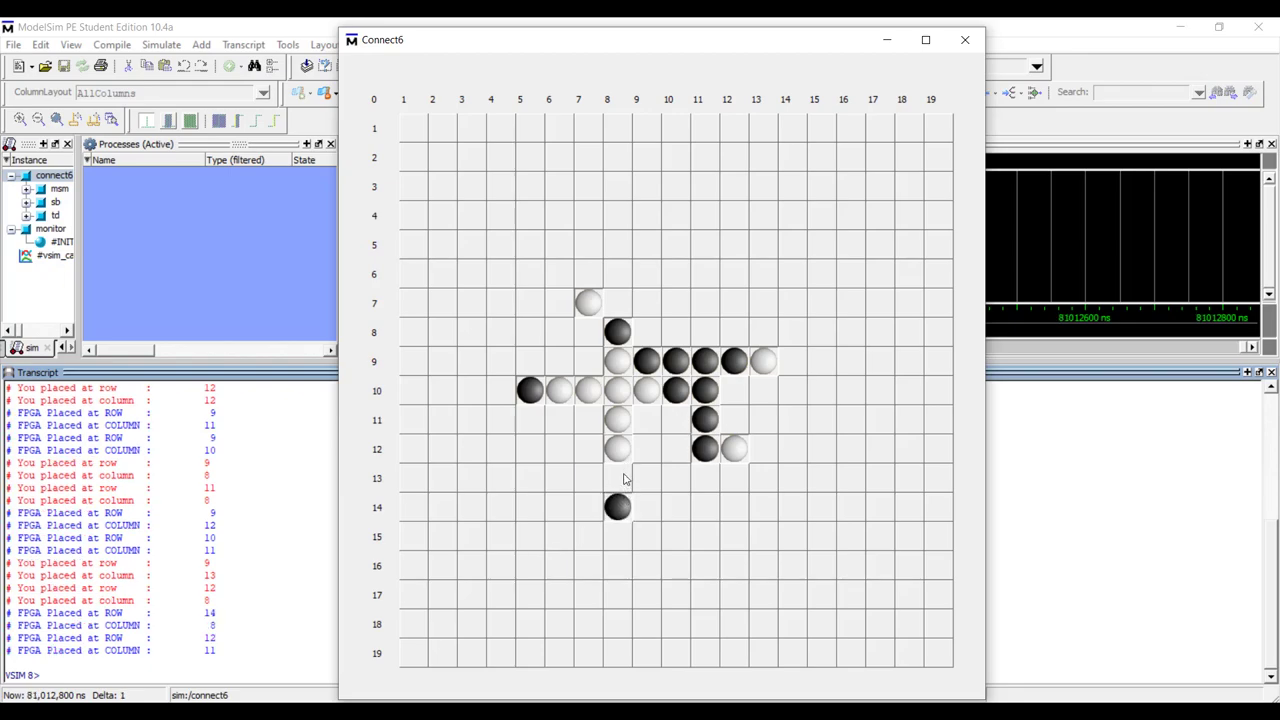
mouse_move(622, 505)
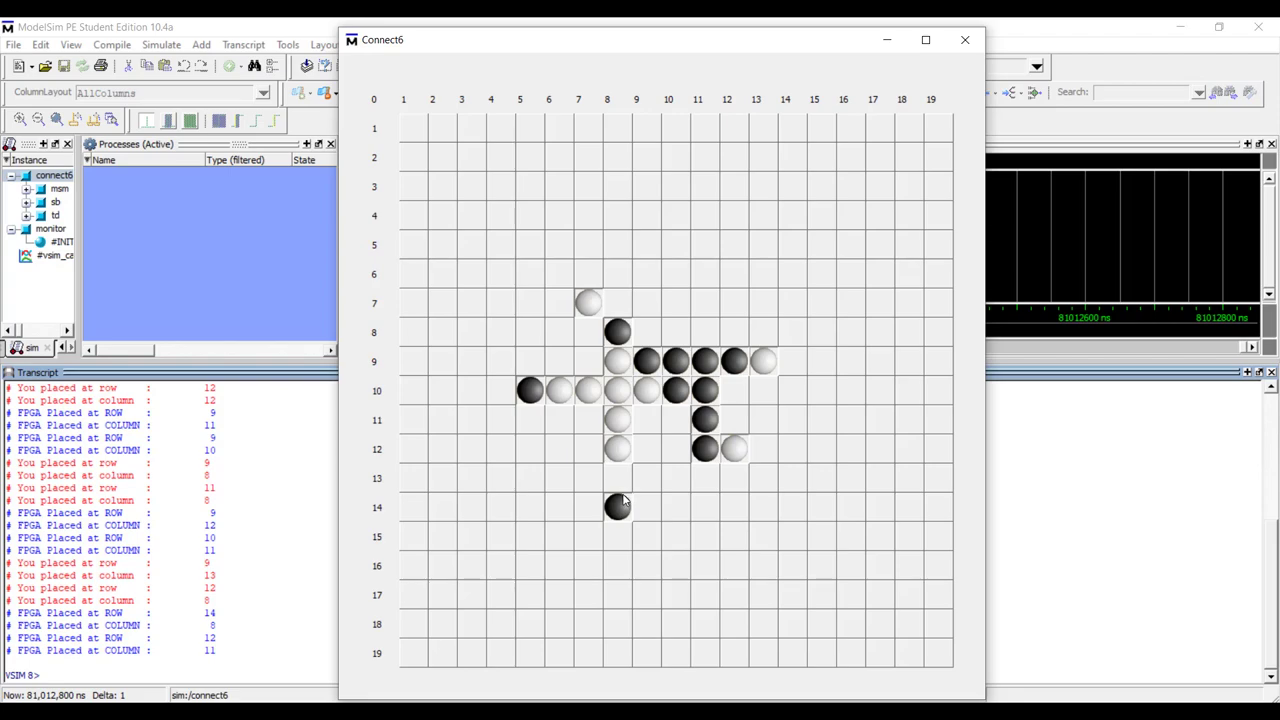
mouse_move(612, 493)
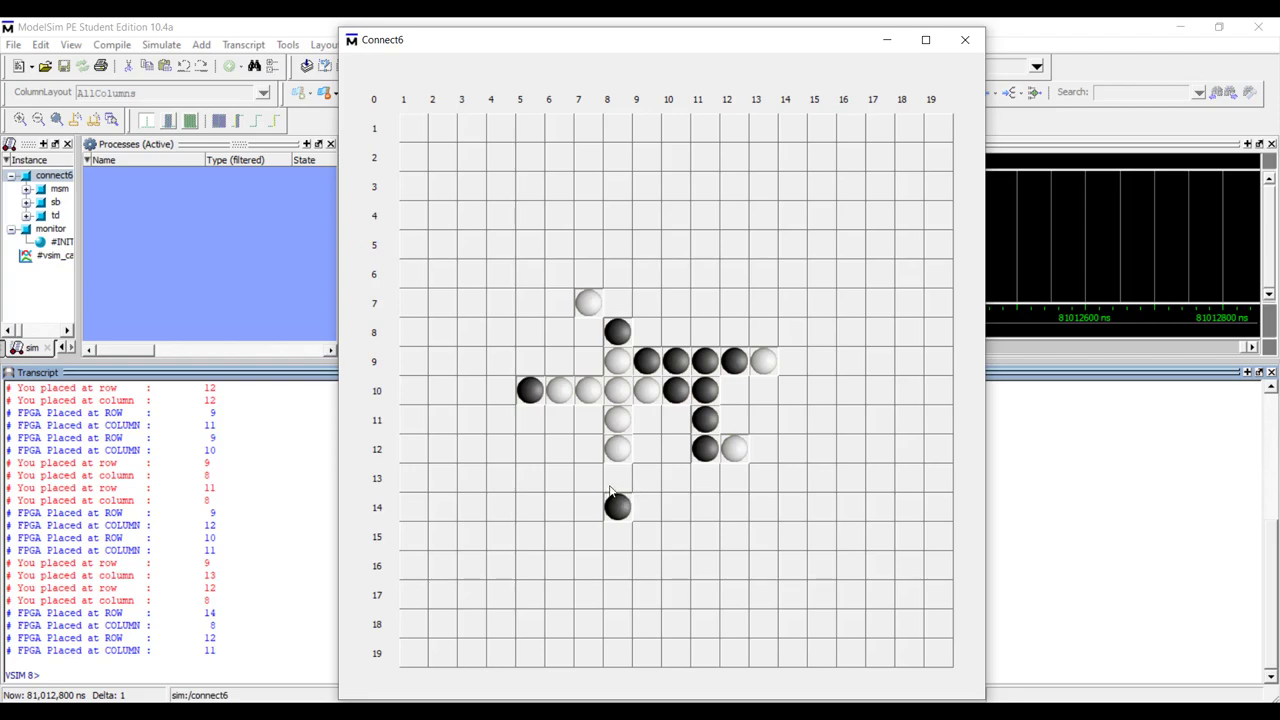
mouse_move(630, 510)
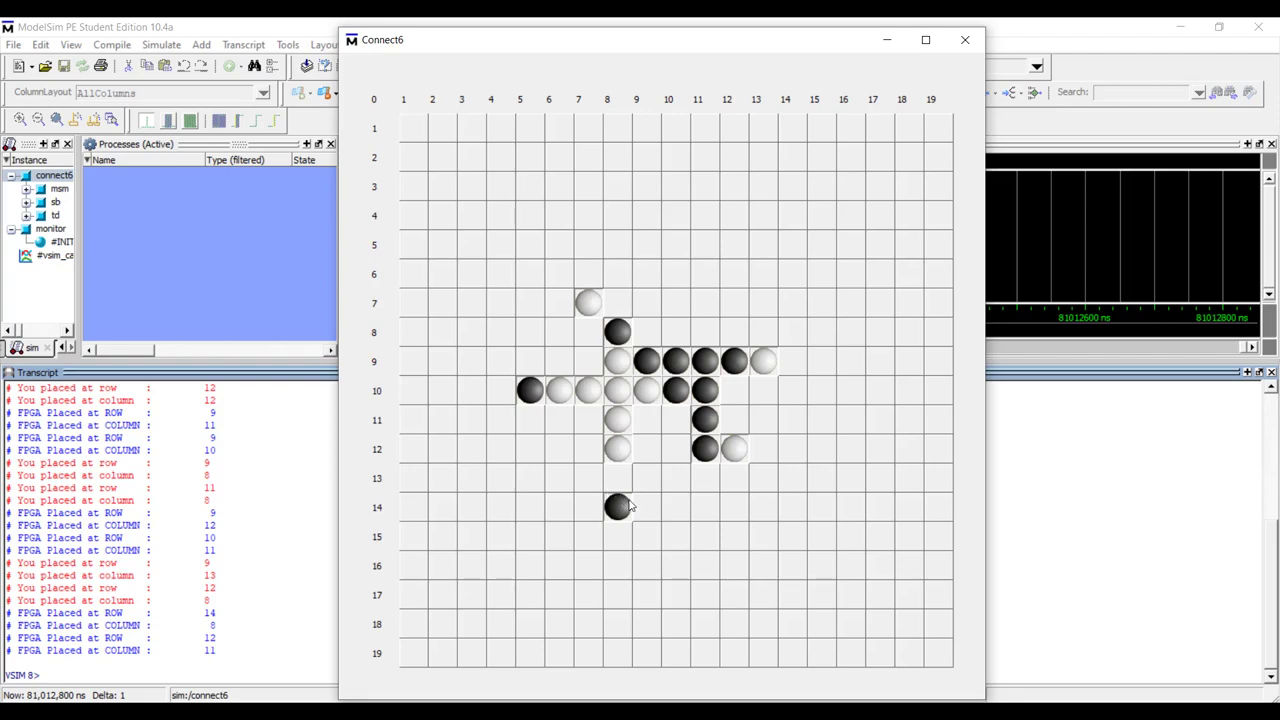
mouse_move(625, 512)
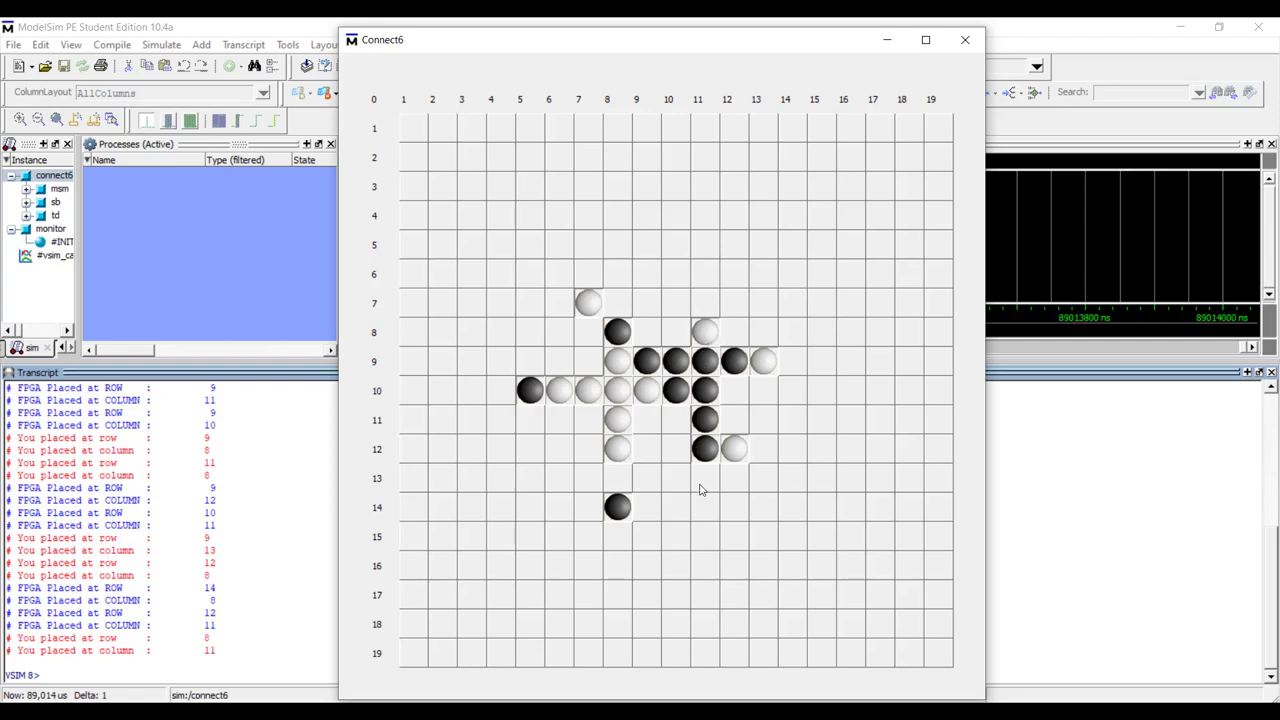
mouse_move(704, 480)
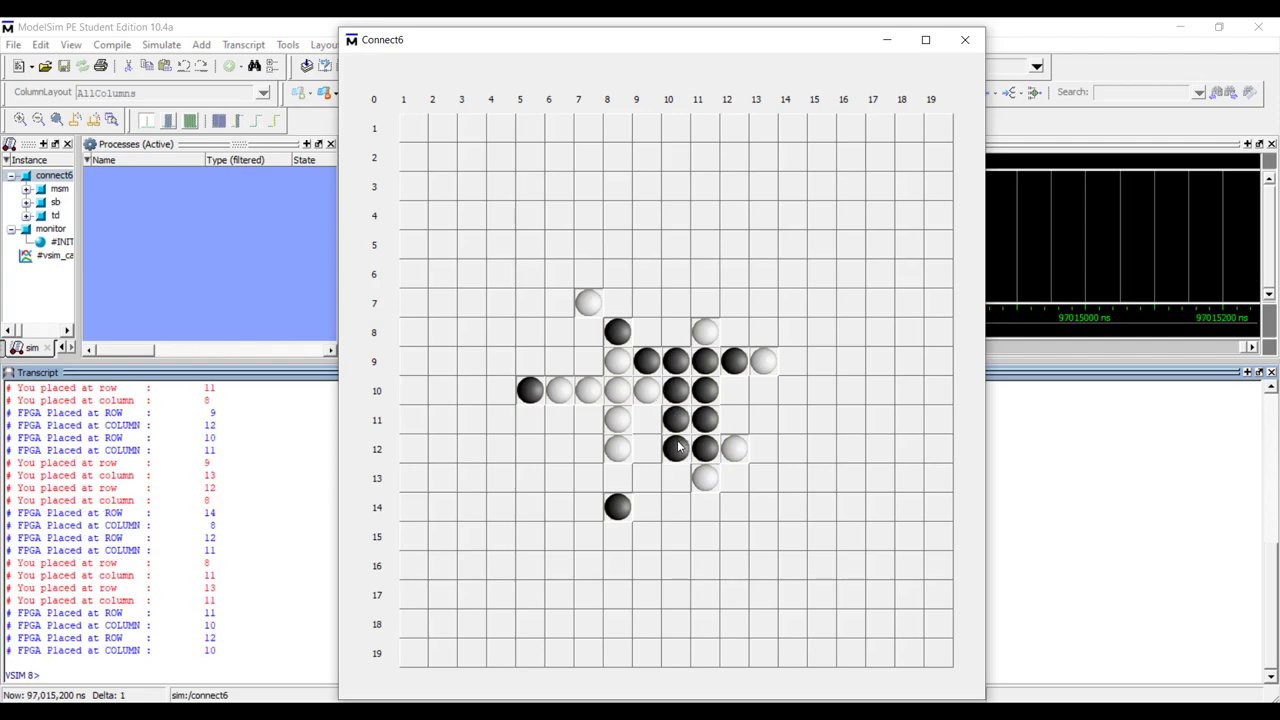
mouse_move(670, 340)
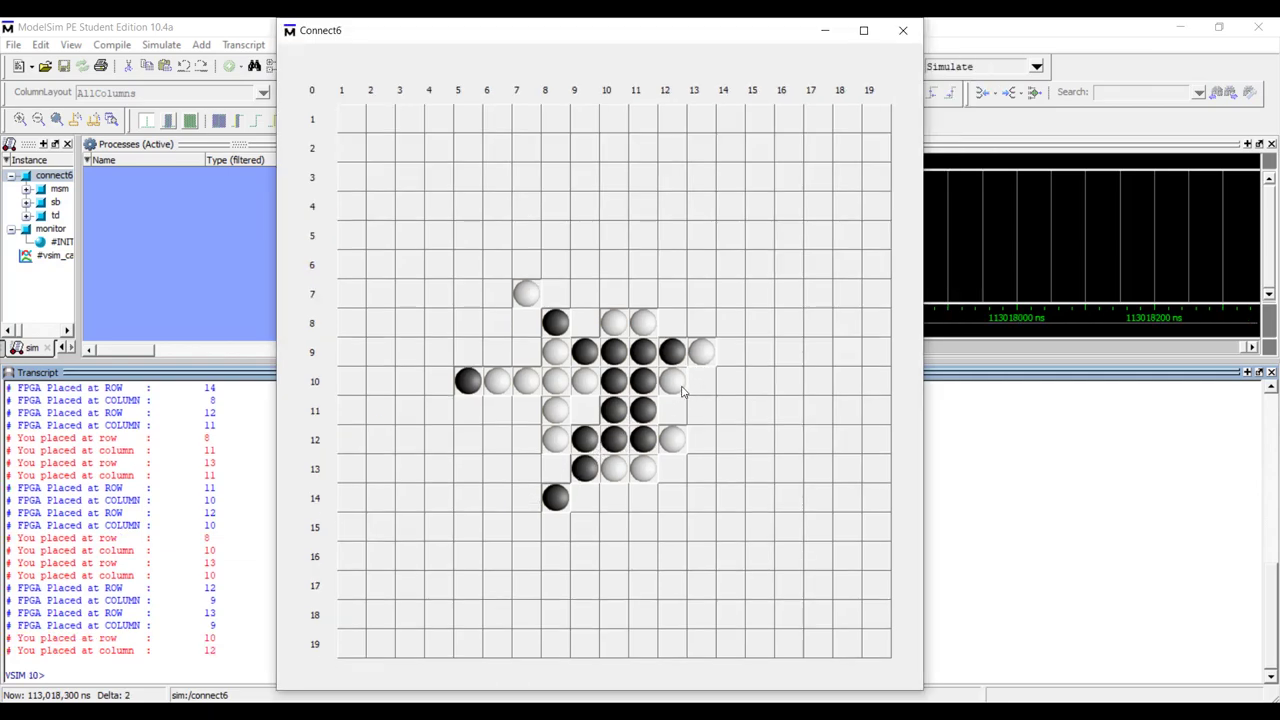
Place another white stone to block black, before the FPGA completes six
click(524, 526)
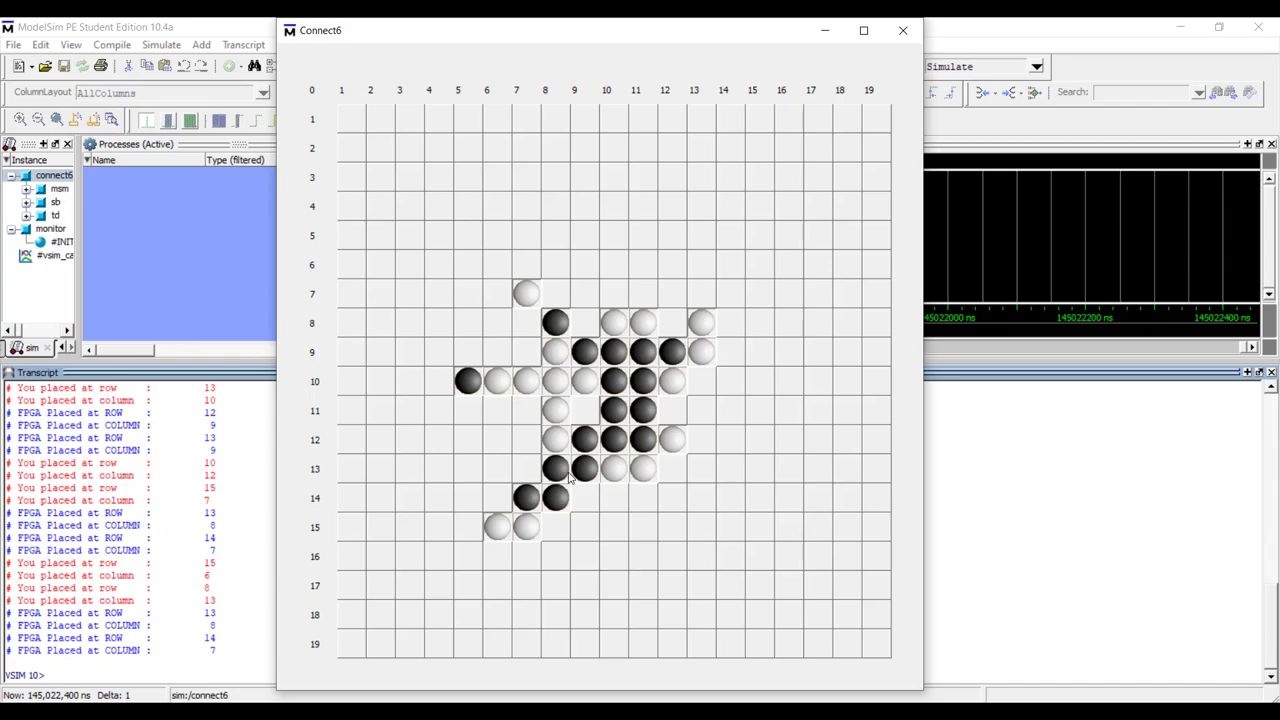
mouse_move(754, 98)
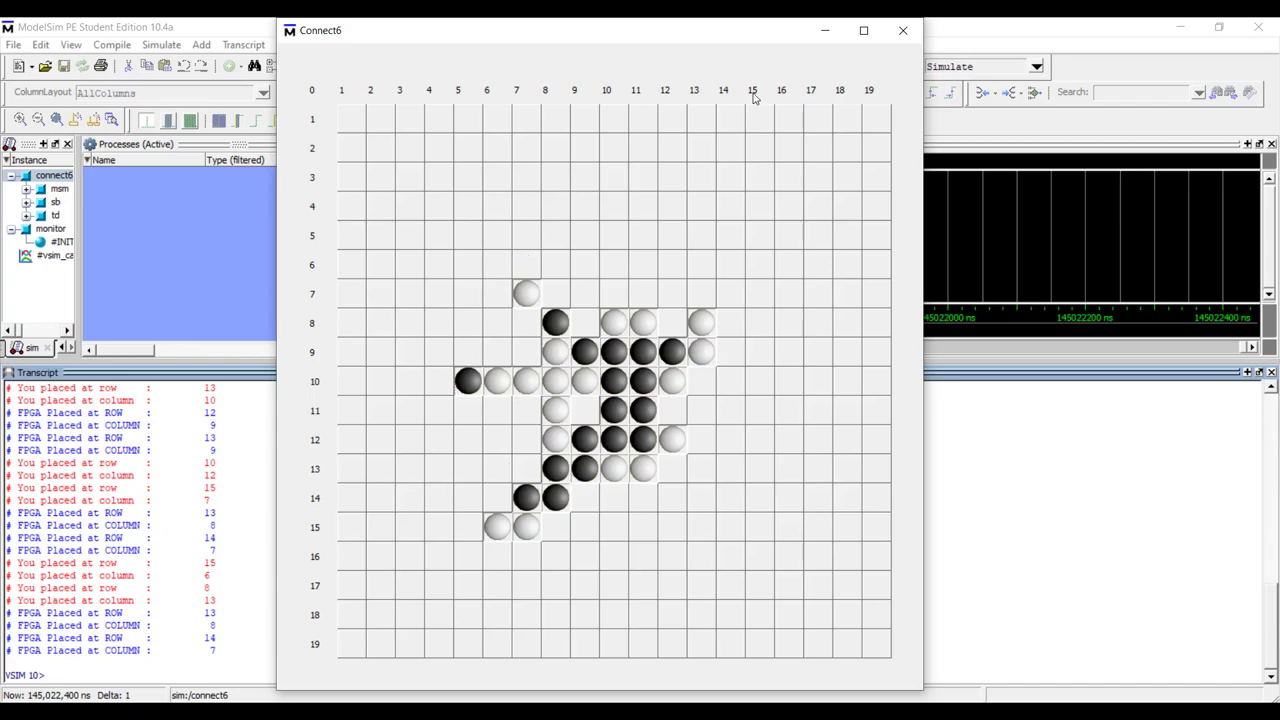
Restart the simulation to begin a new Connect6 game
click(903, 31)
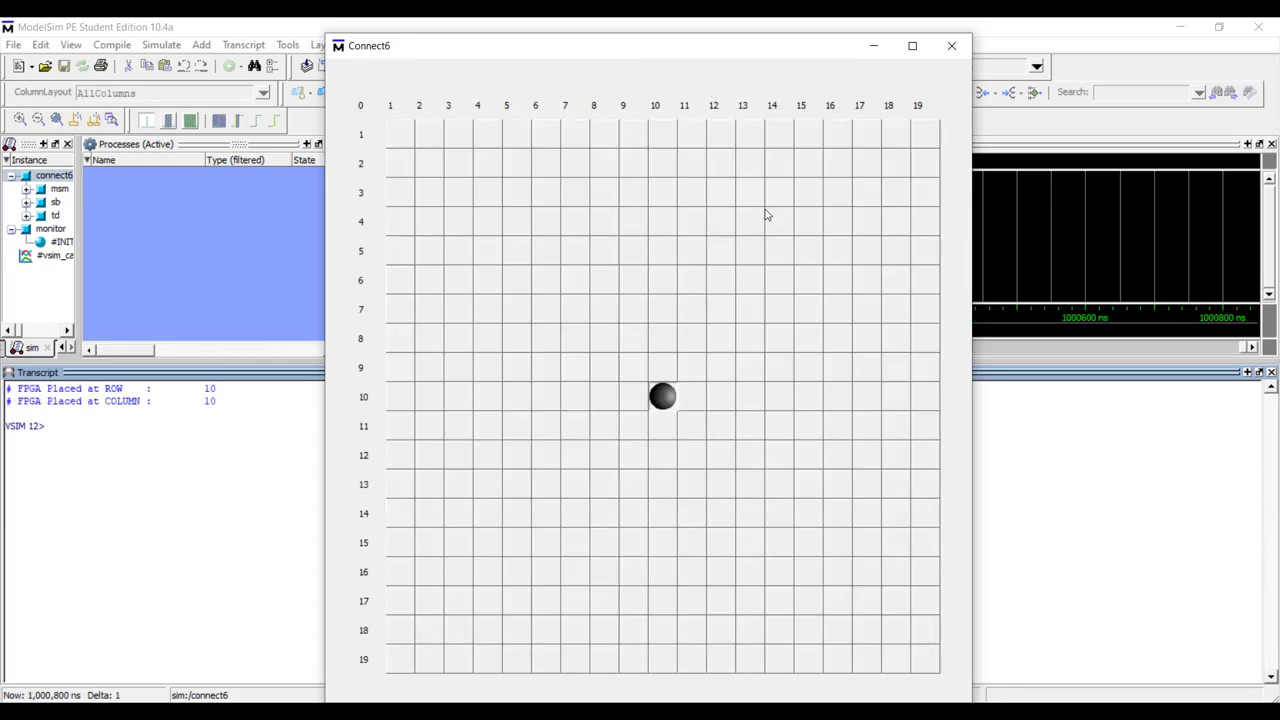
mouse_move(679, 366)
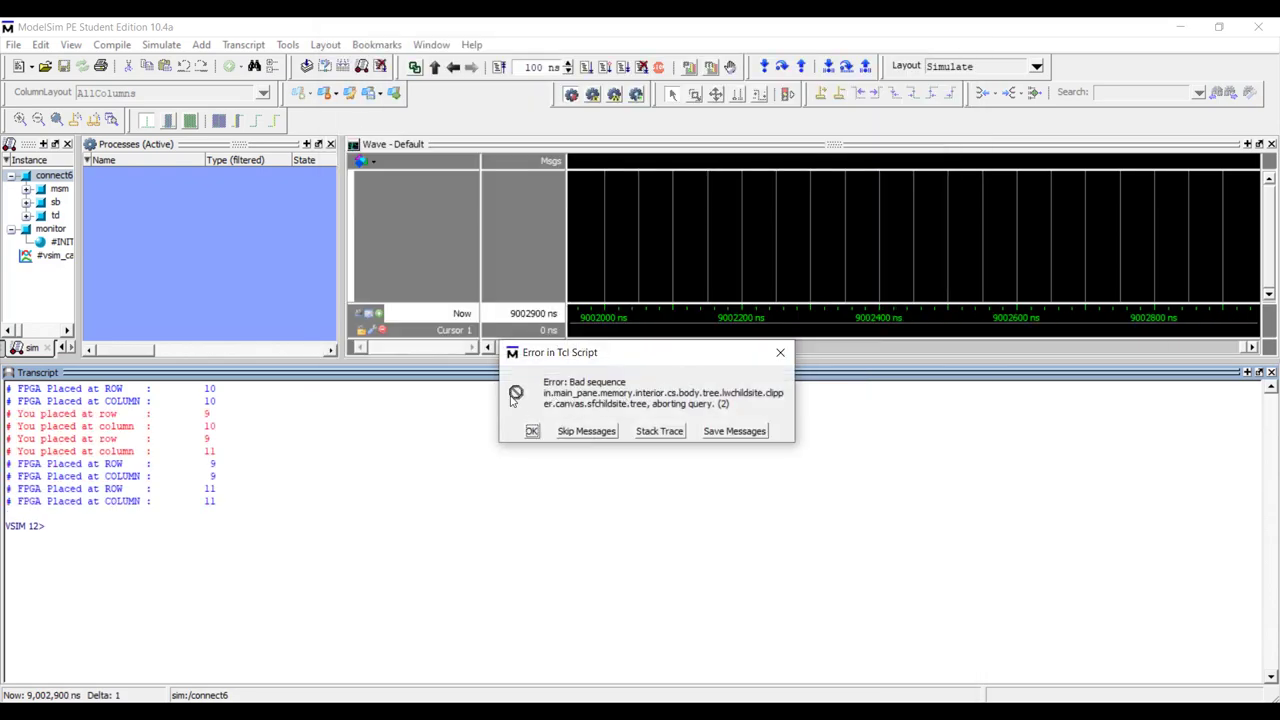
mouse_move(630, 418)
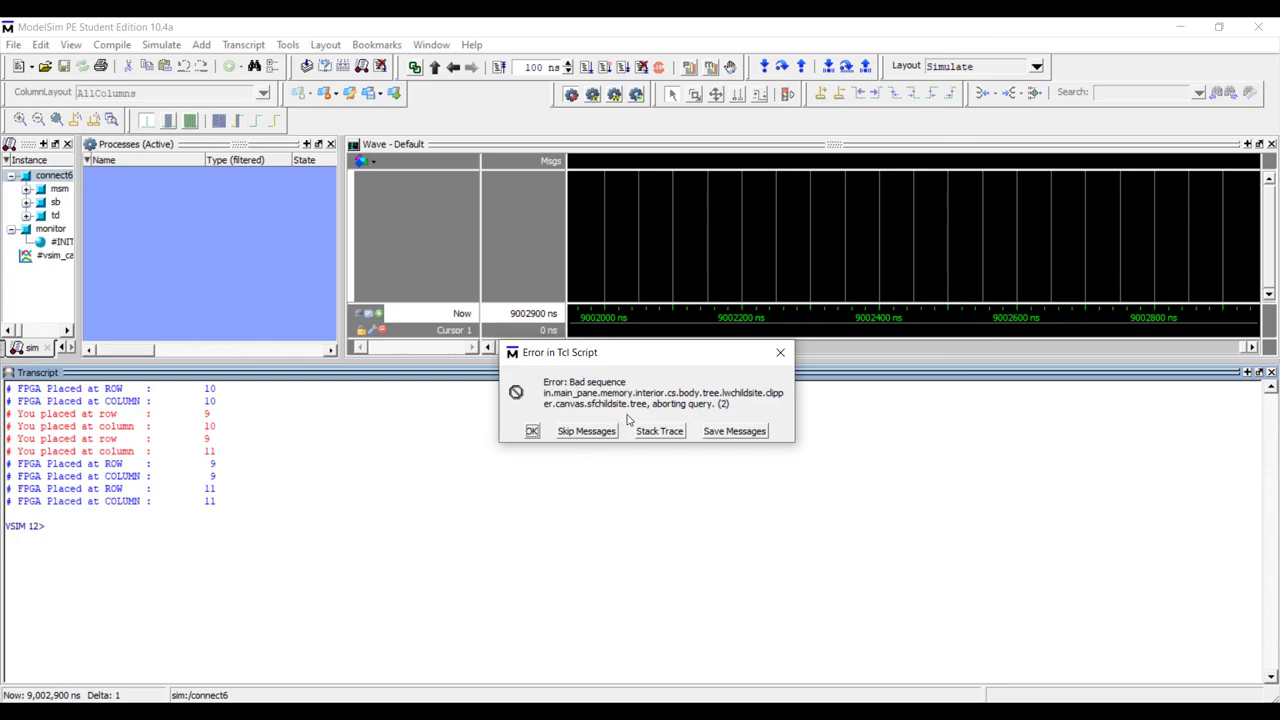
mouse_move(481, 414)
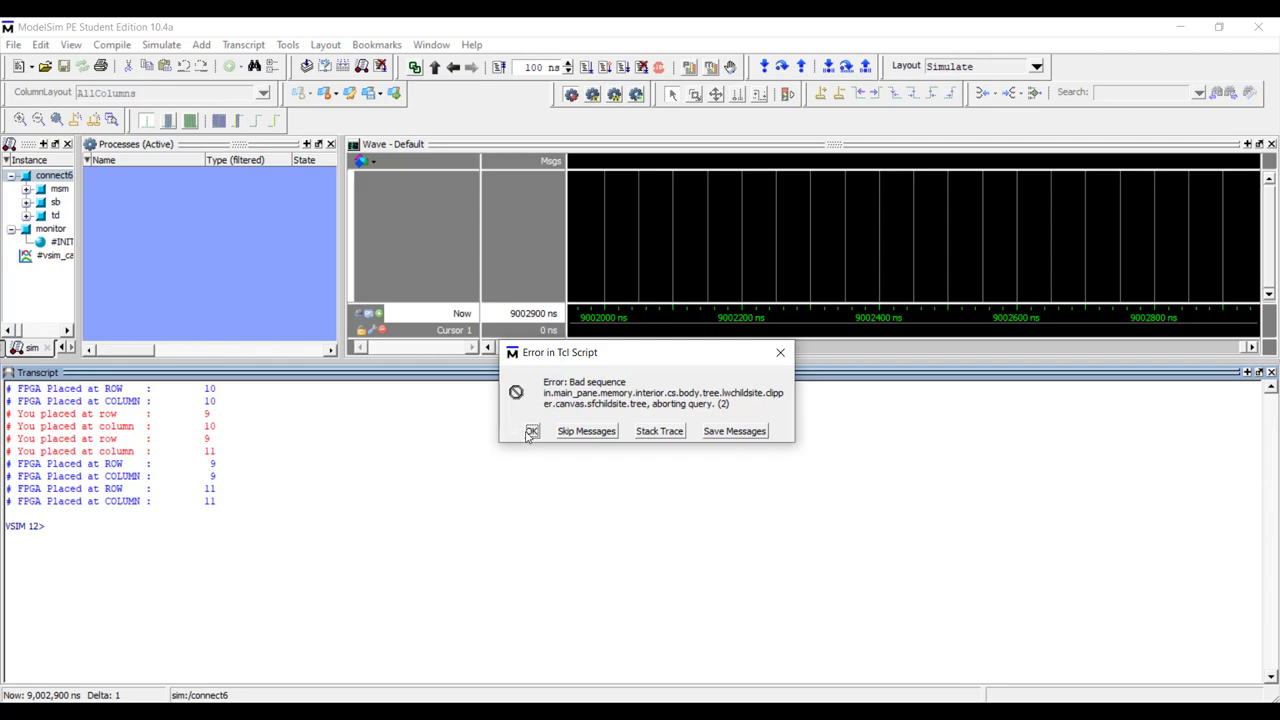
Dismiss the Tcl script error message with OK
click(531, 431)
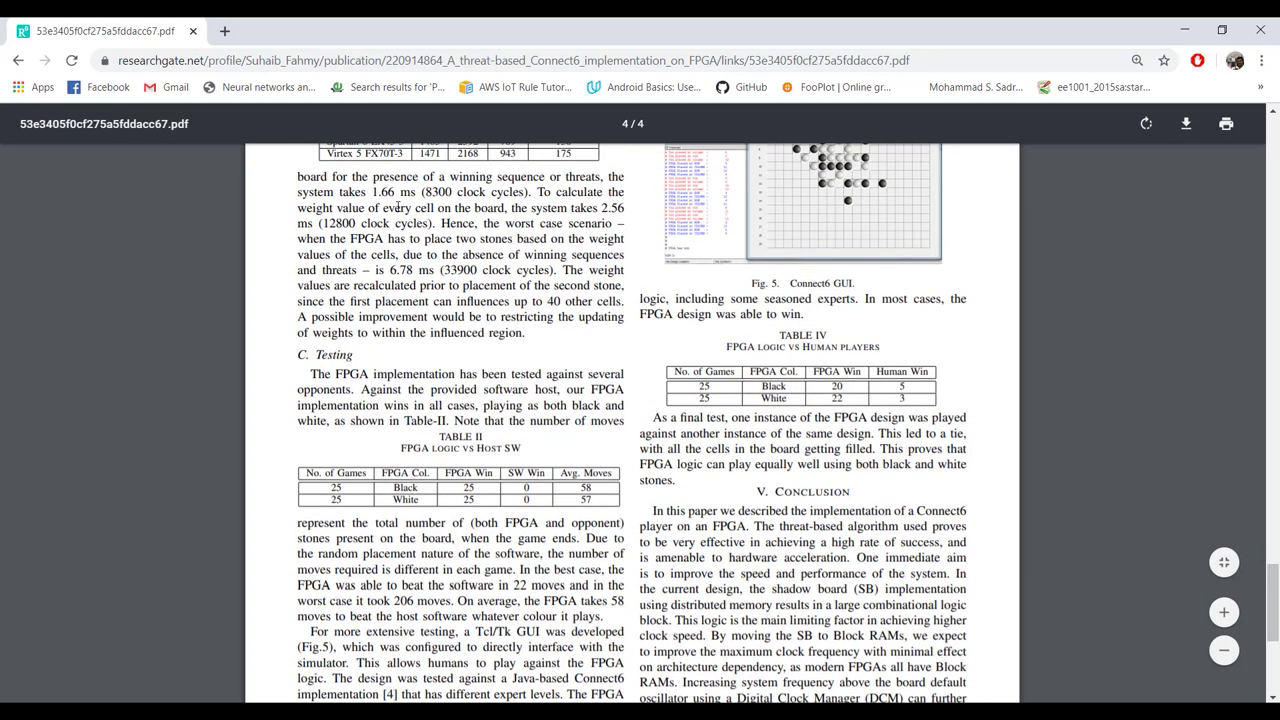
Highlight the 1.66 ms board-check timing figure on the paper's last page
double_click(380, 192)
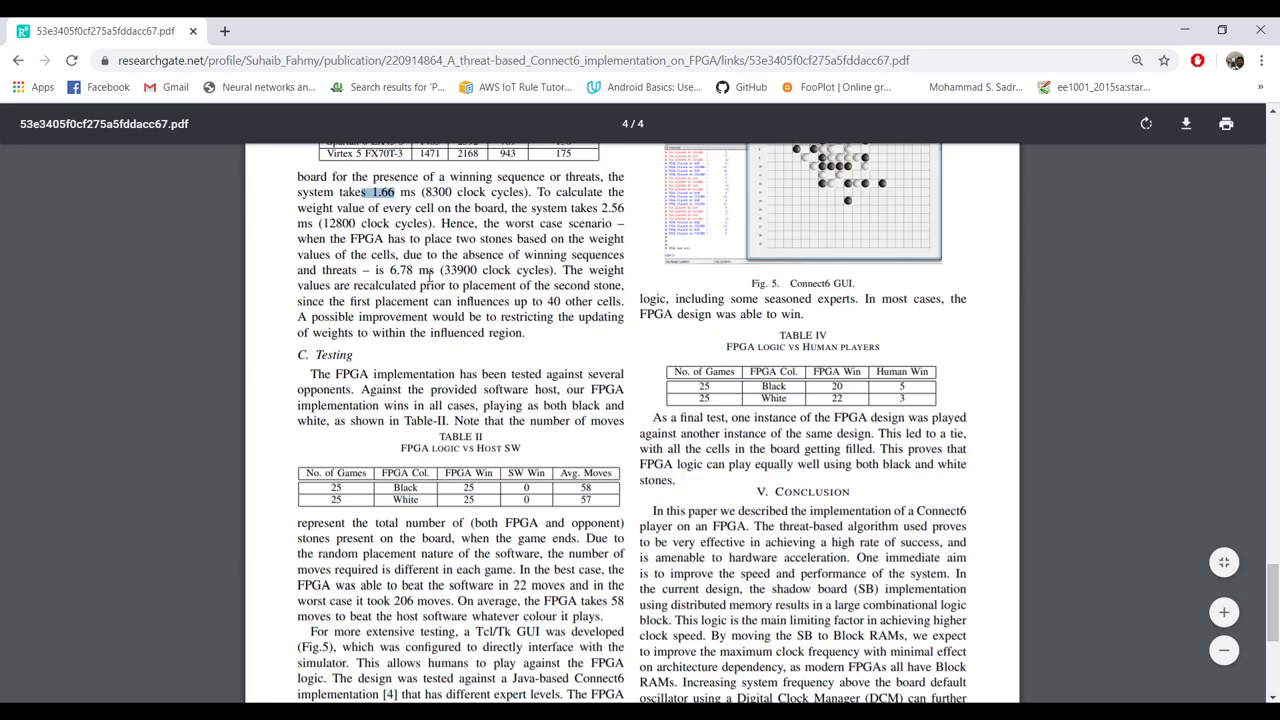